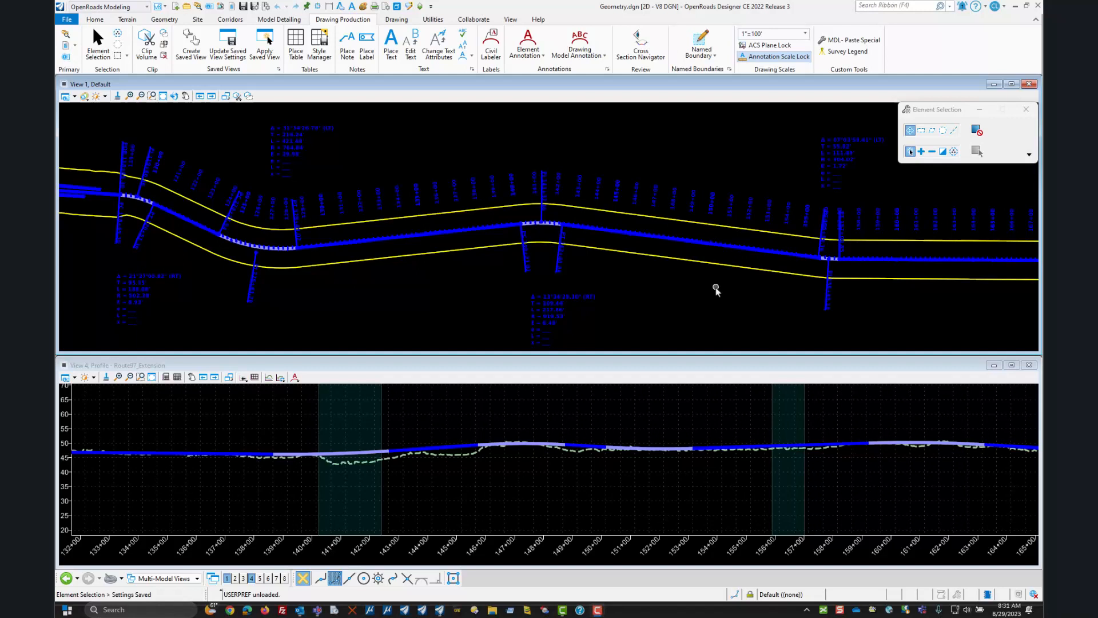
pyautogui.moveTo(320, 298)
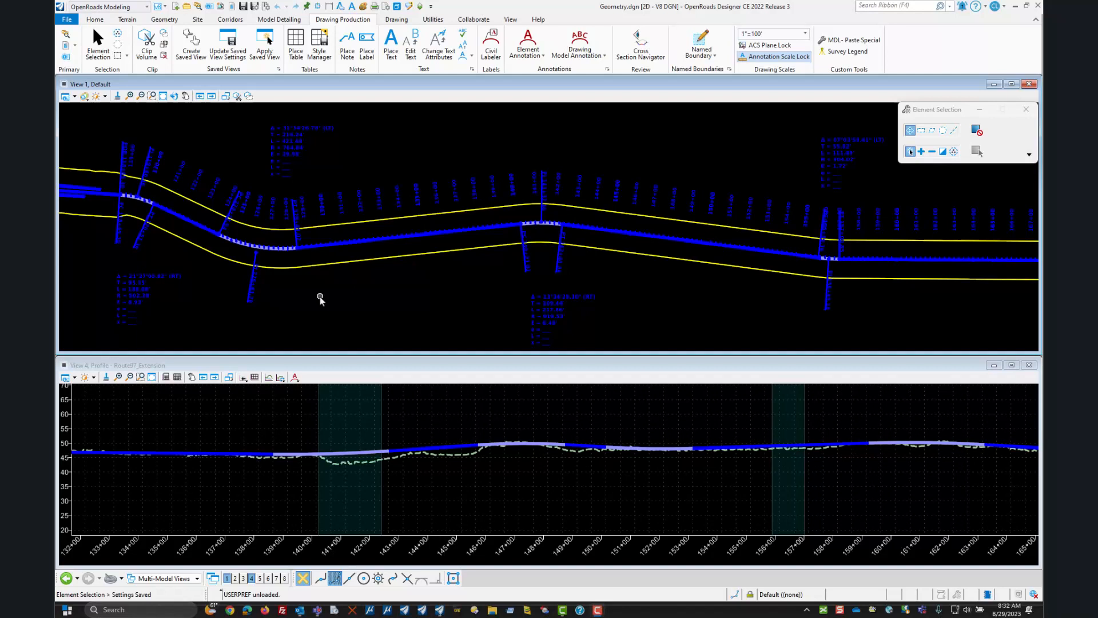
pyautogui.moveTo(635, 305)
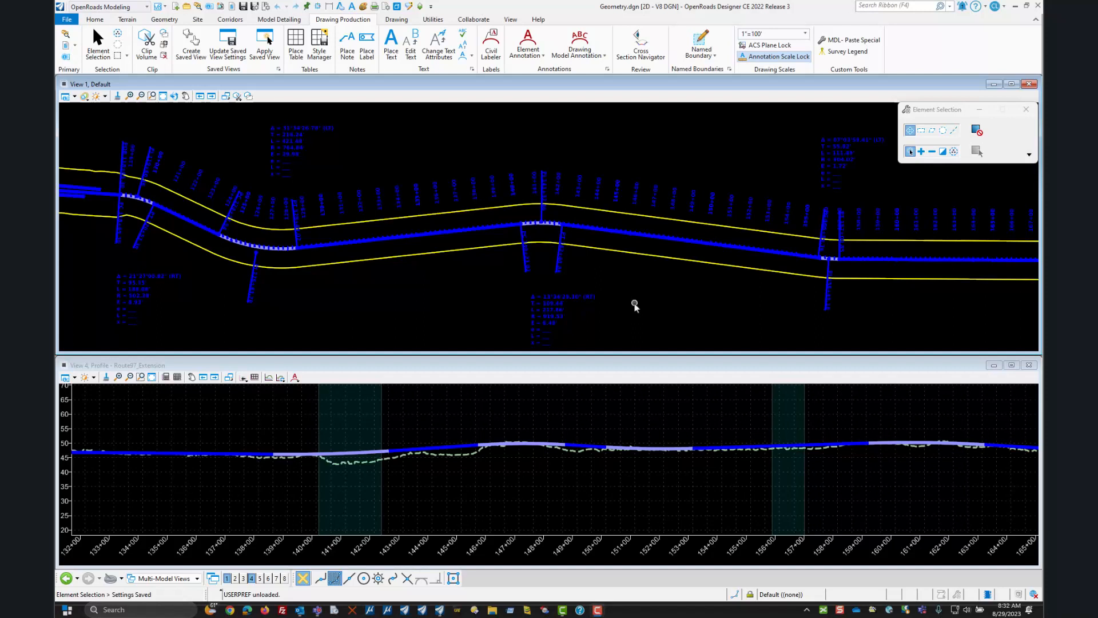
pyautogui.moveTo(358, 288)
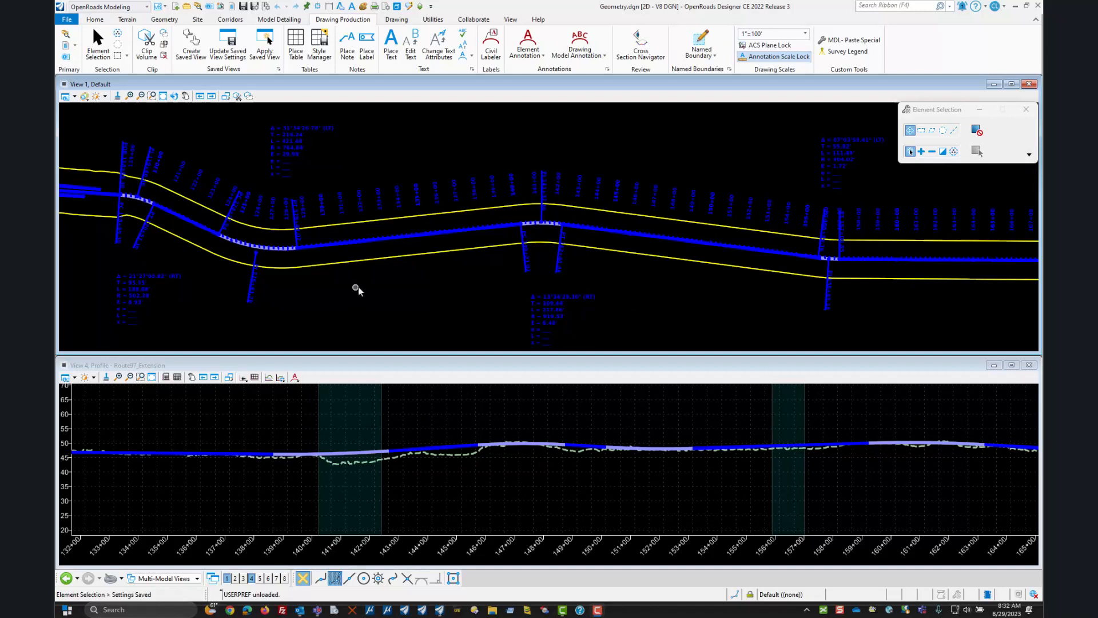
pyautogui.moveTo(629, 290)
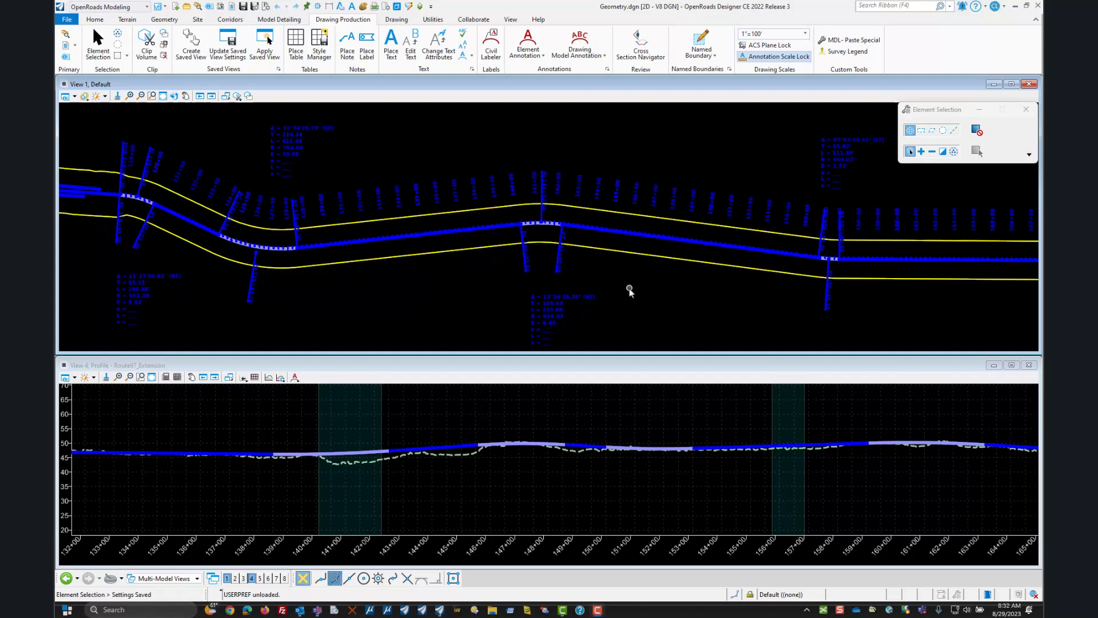
# Remove the station and curve element annotations from the alignment.
pyautogui.click(579, 43)
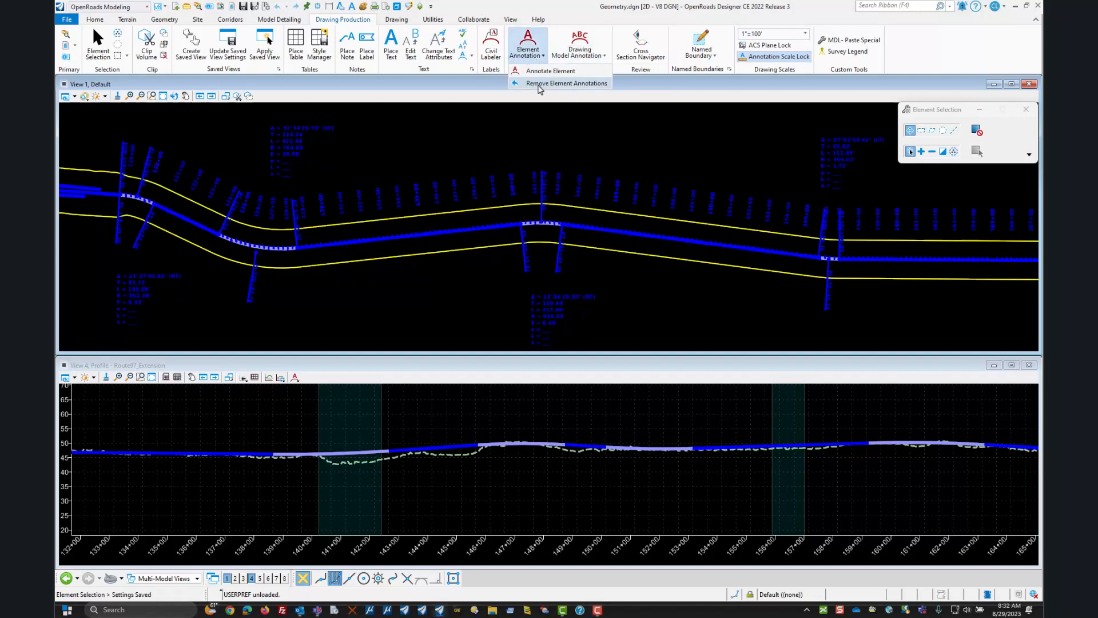
pyautogui.click(566, 84)
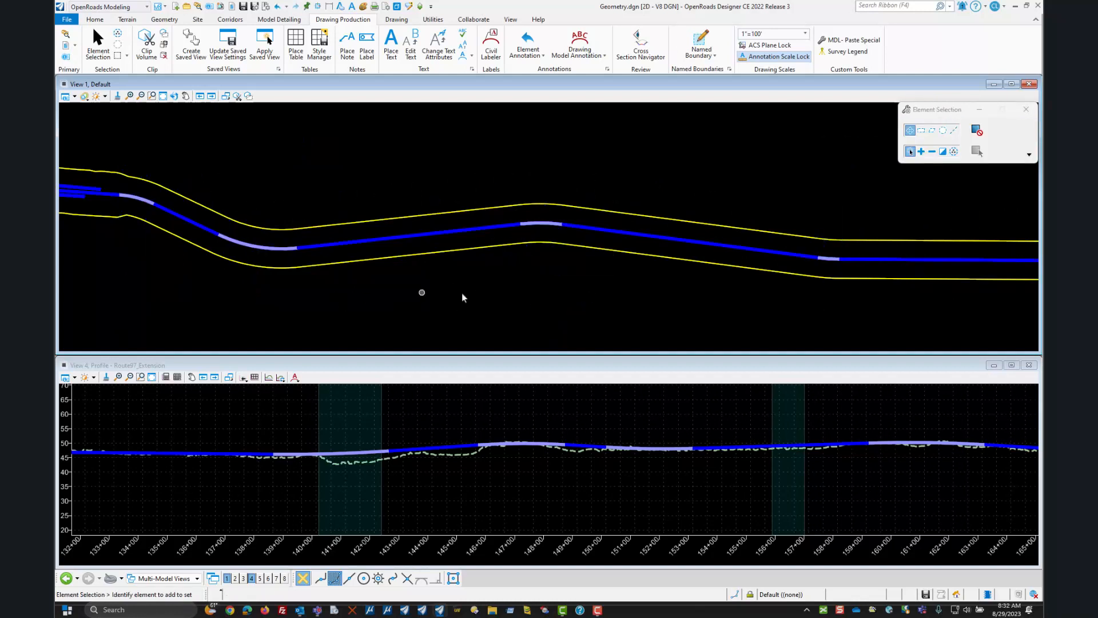
pyautogui.moveTo(823, 318)
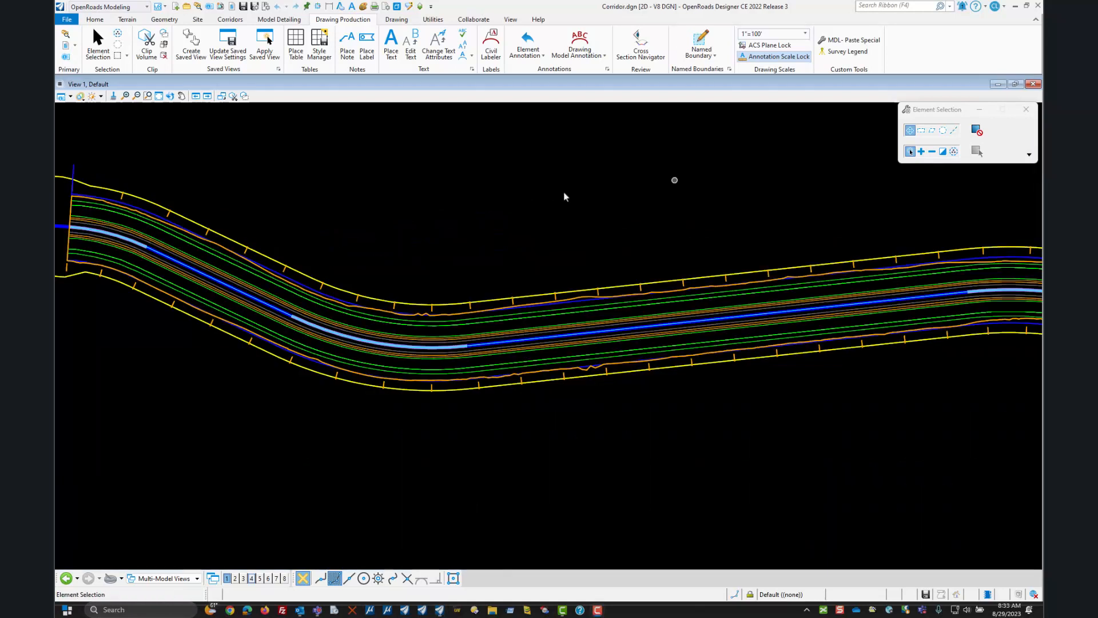
pyautogui.moveTo(435, 207)
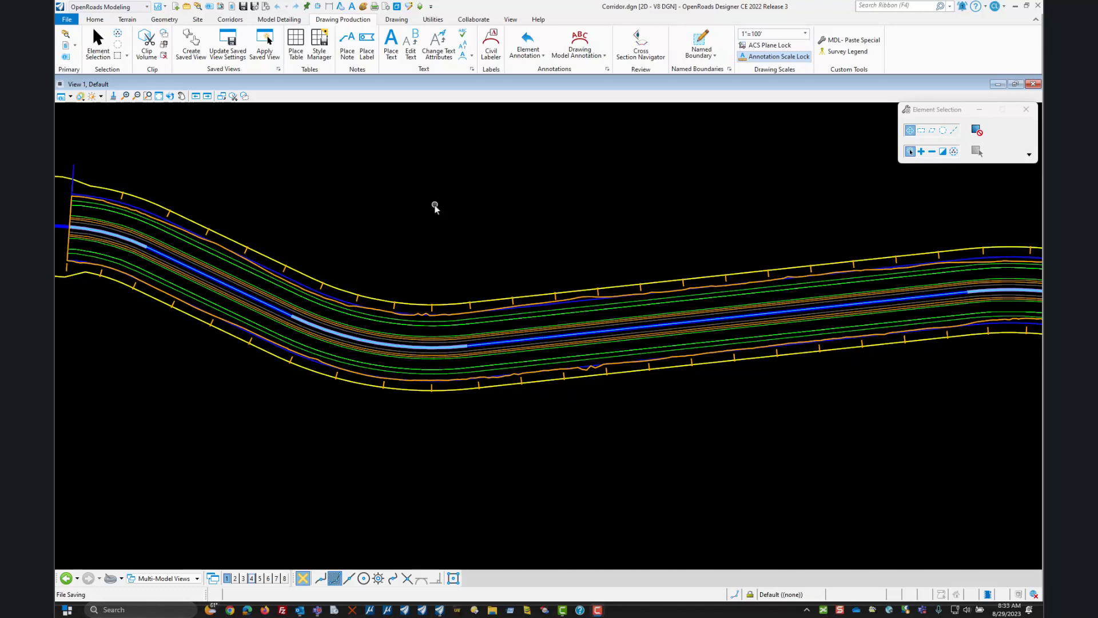
pyautogui.moveTo(174, 10)
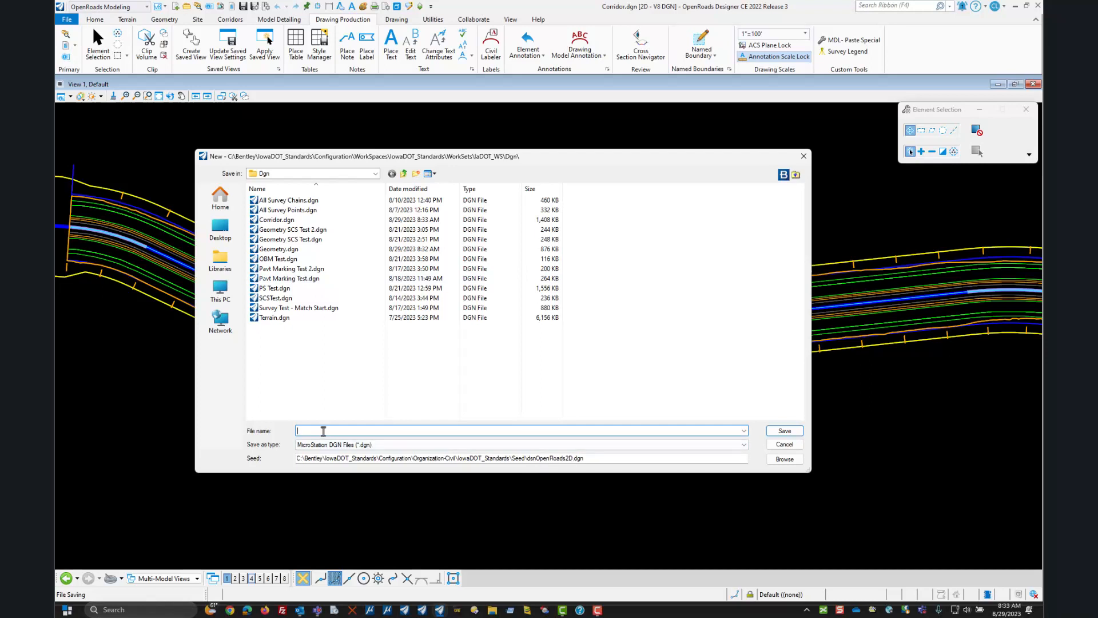
# Name the new design file 'Plan Sheets' and save it.
pyautogui.write('Plan She')
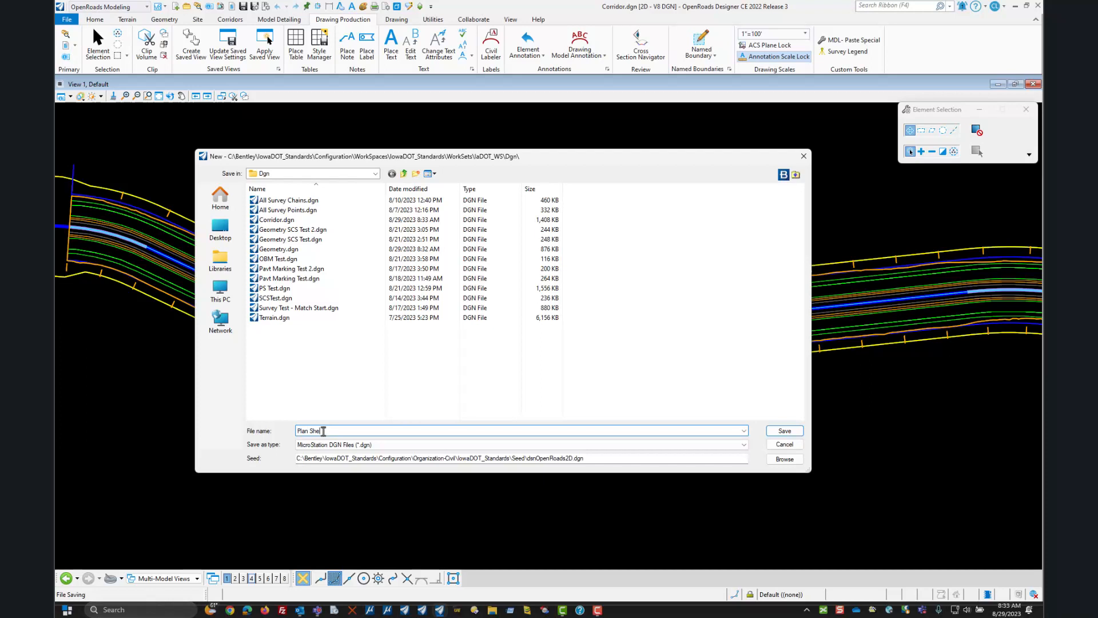
pyautogui.write('ts')
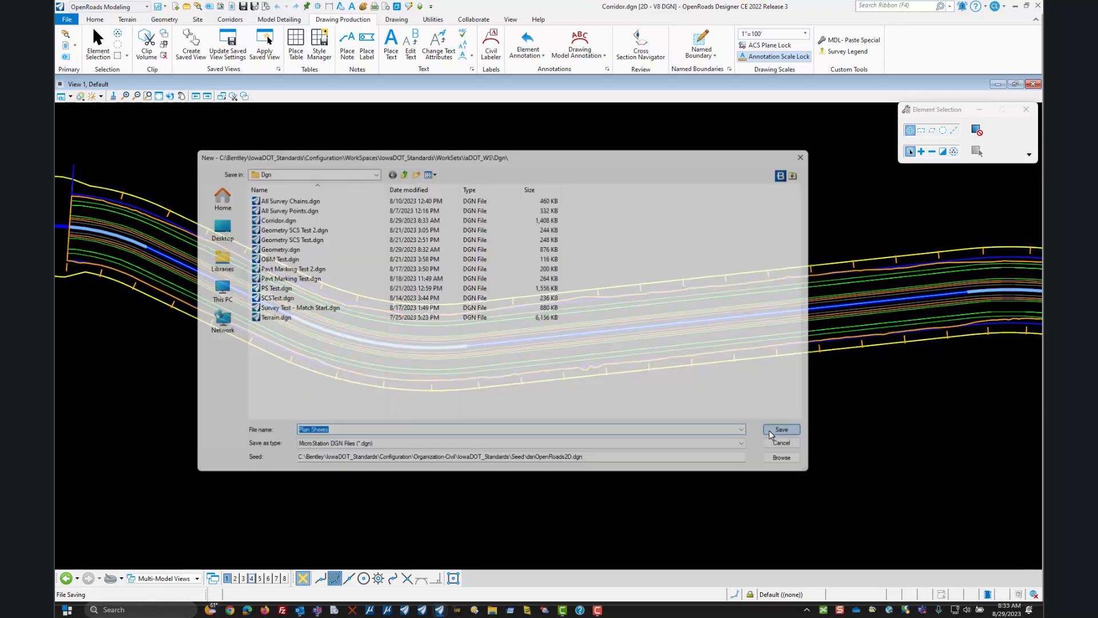
pyautogui.click(780, 428)
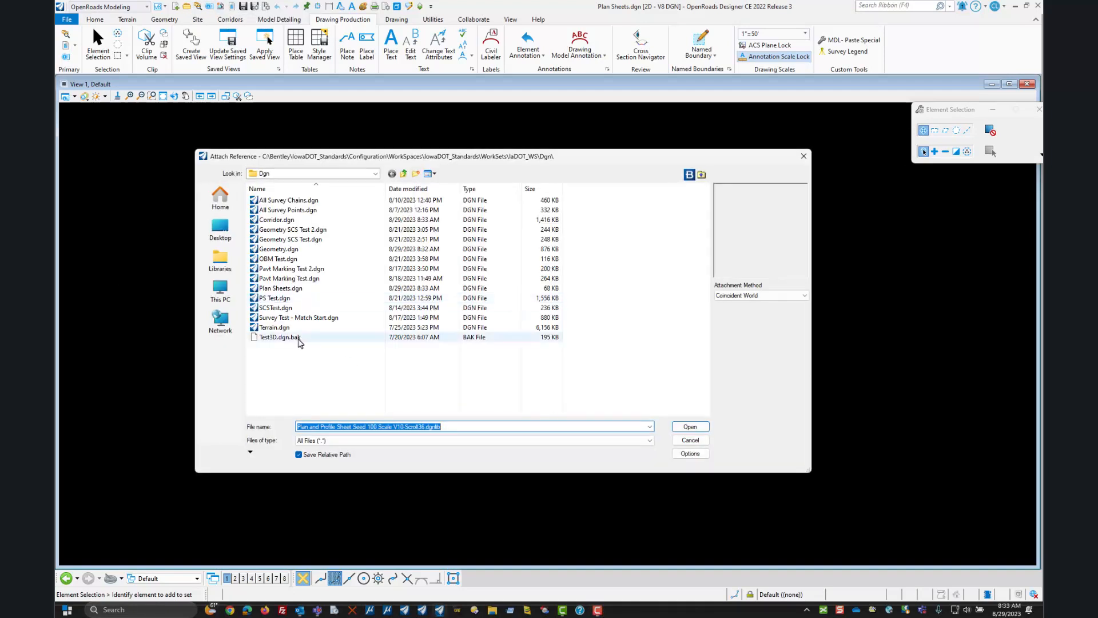
# Attach Terrain.dgn, Geometry.dgn and Corridor.dgn together as references.
pyautogui.click(274, 327)
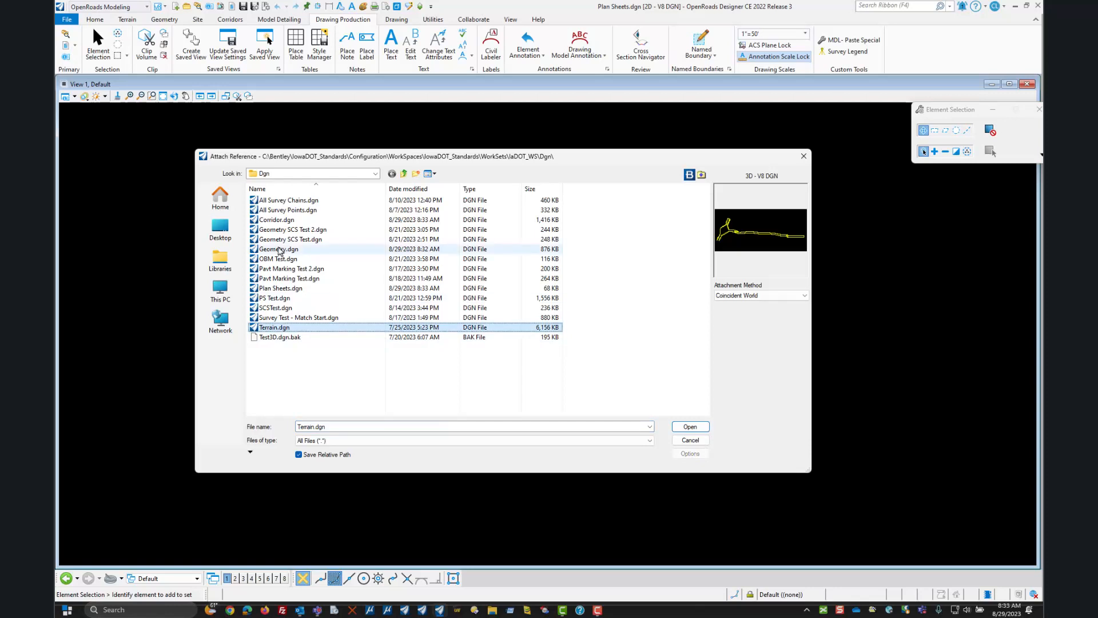
pyautogui.click(278, 248)
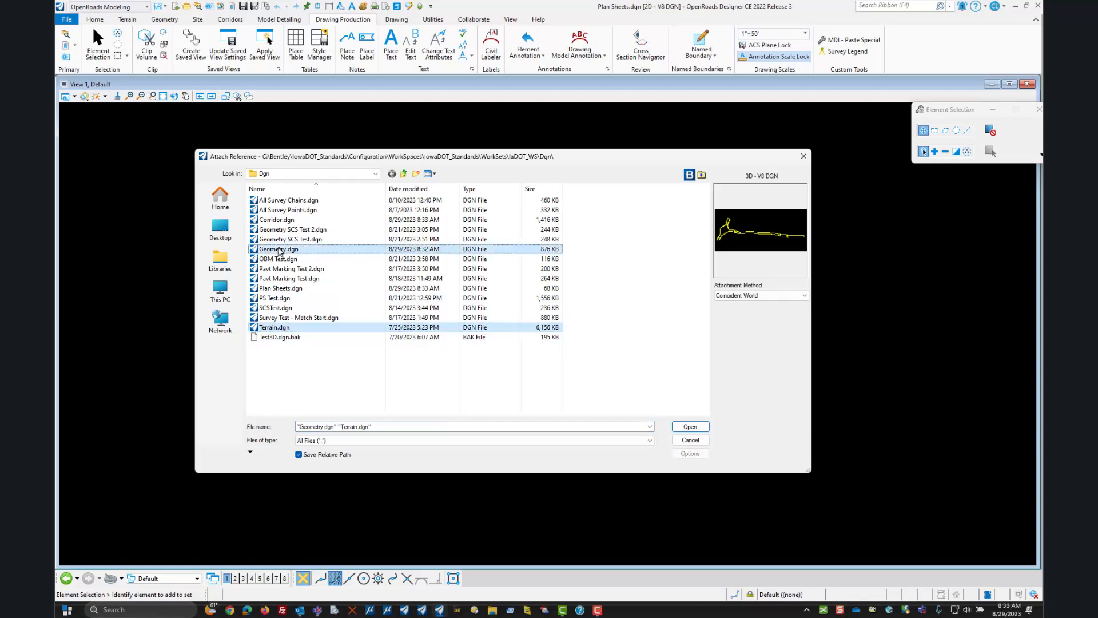
pyautogui.moveTo(280, 223)
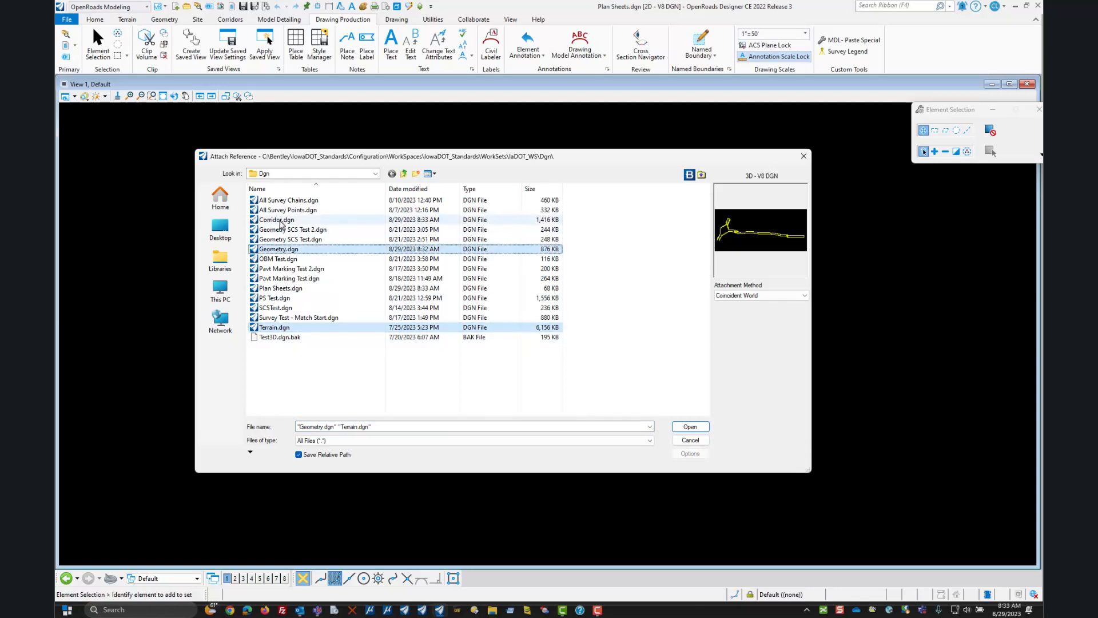
pyautogui.click(275, 220)
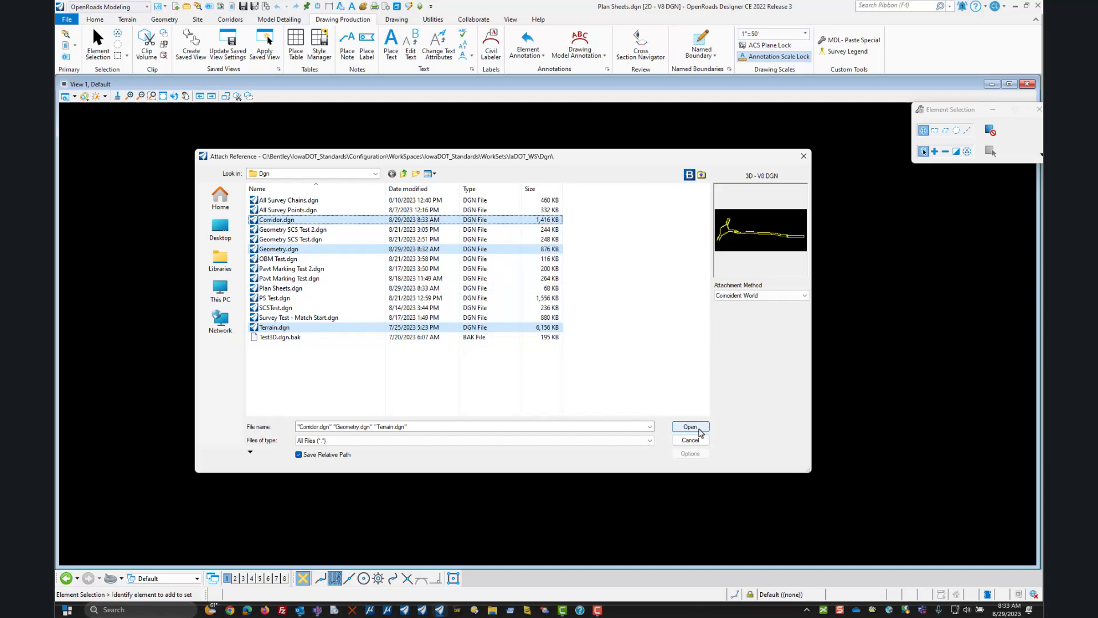
pyautogui.click(689, 427)
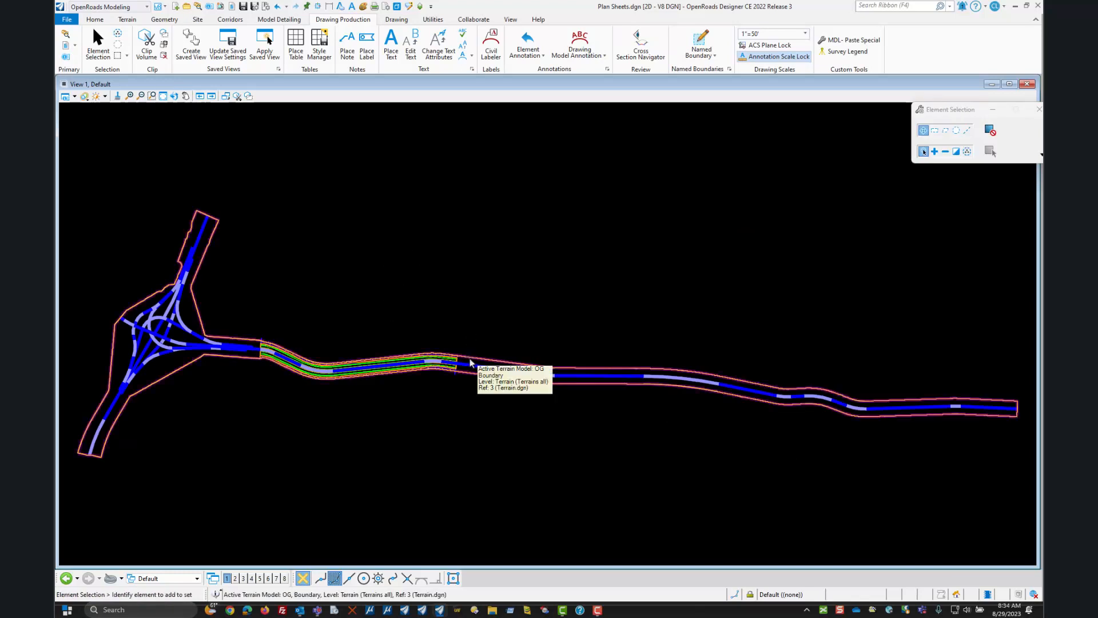
# Zoom in on the referenced corridor section of the project.
pyautogui.click(472, 358)
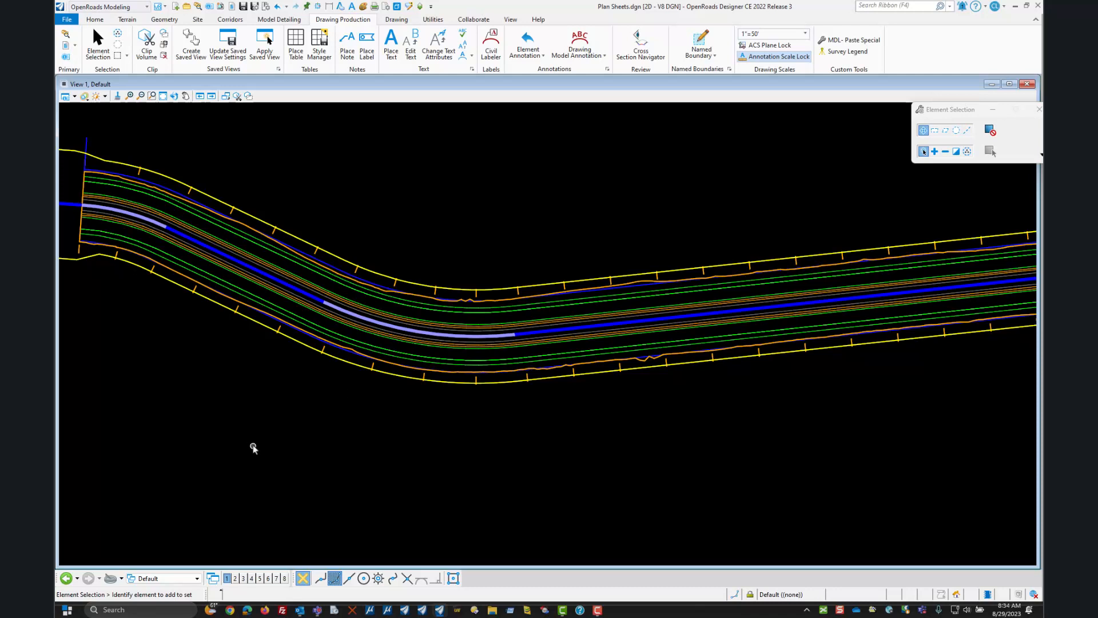
pyautogui.moveTo(742, 162)
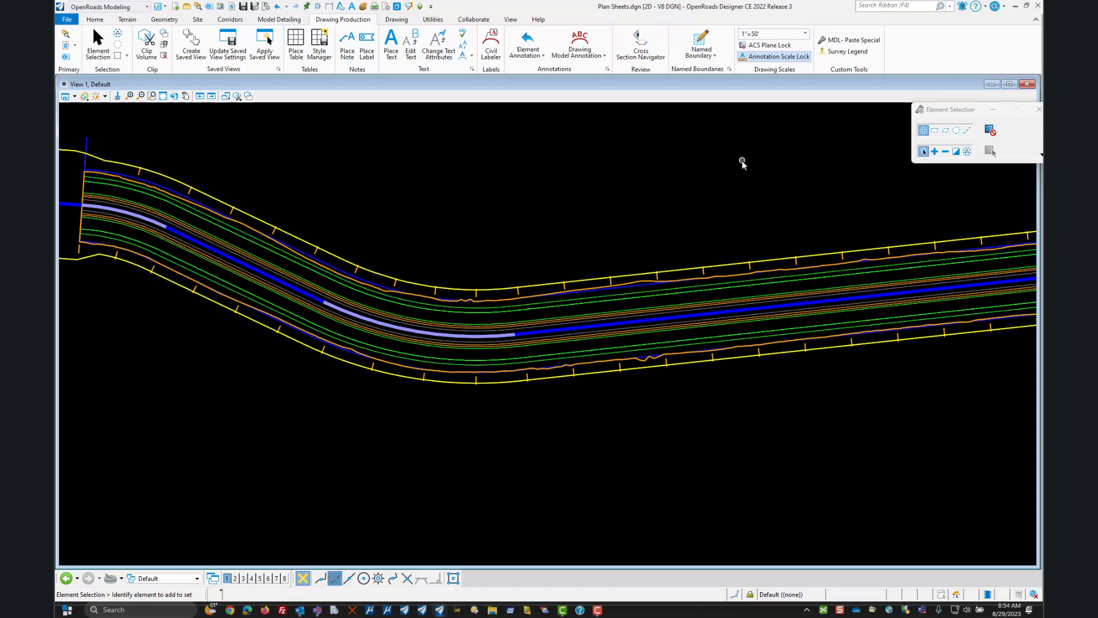
pyautogui.moveTo(700, 39)
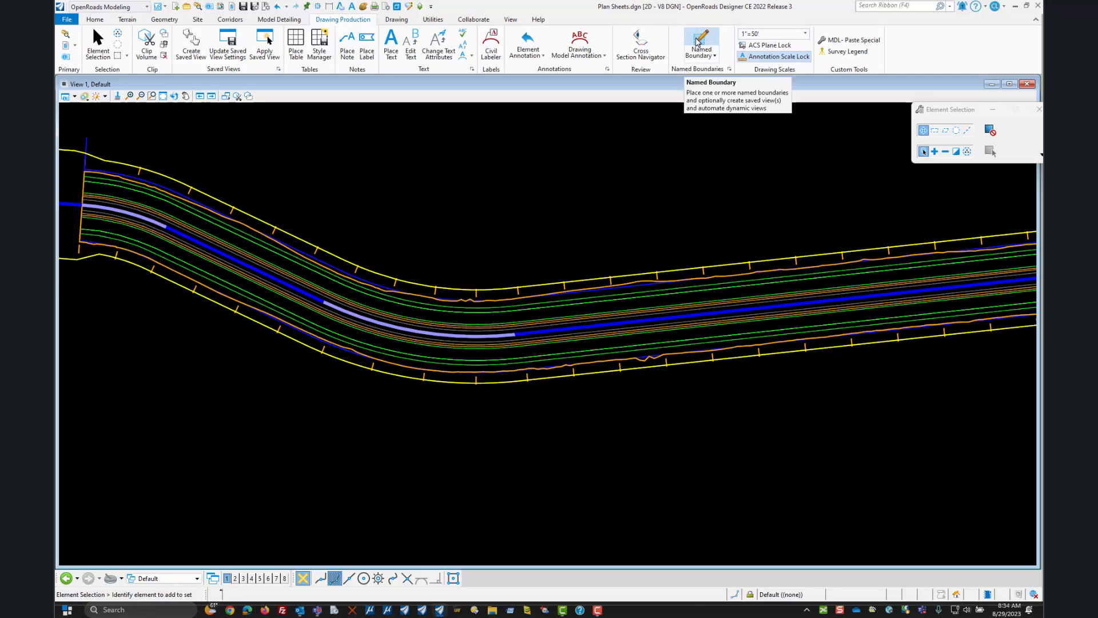
# Start a Civil Plan named boundary with the Plan Sheets seed at 1"=50' detail scale.
pyautogui.click(700, 41)
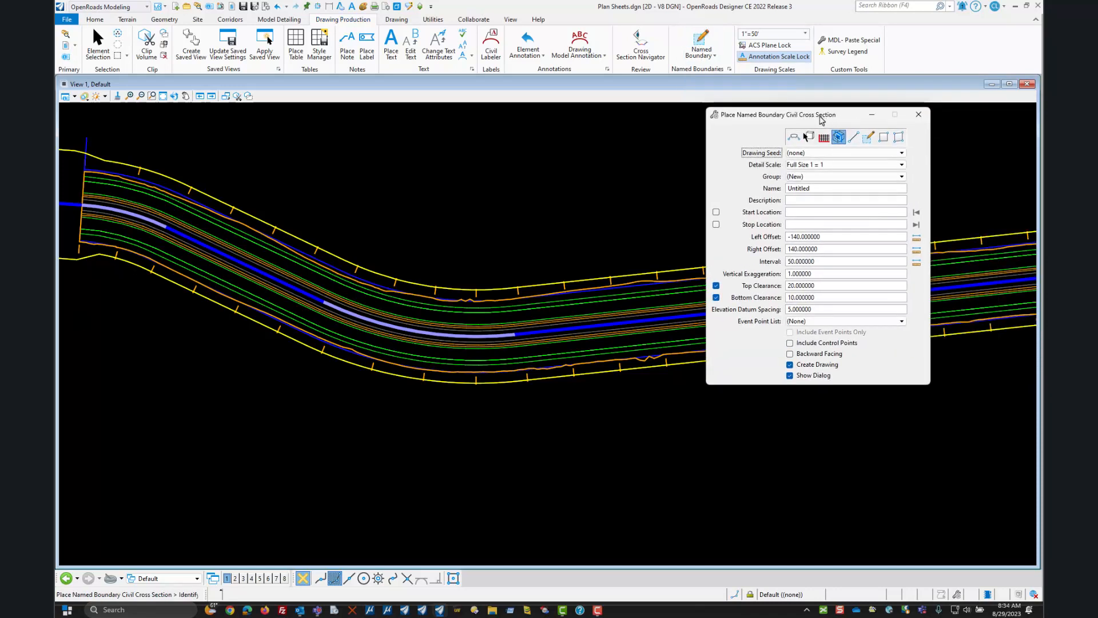
pyautogui.click(794, 137)
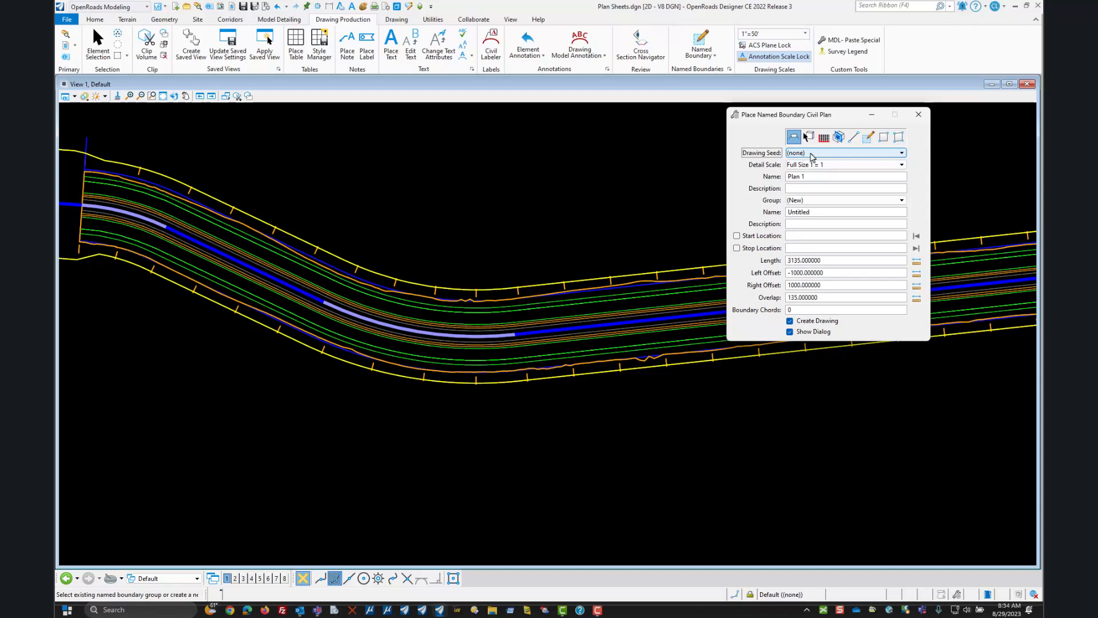
pyautogui.click(901, 152)
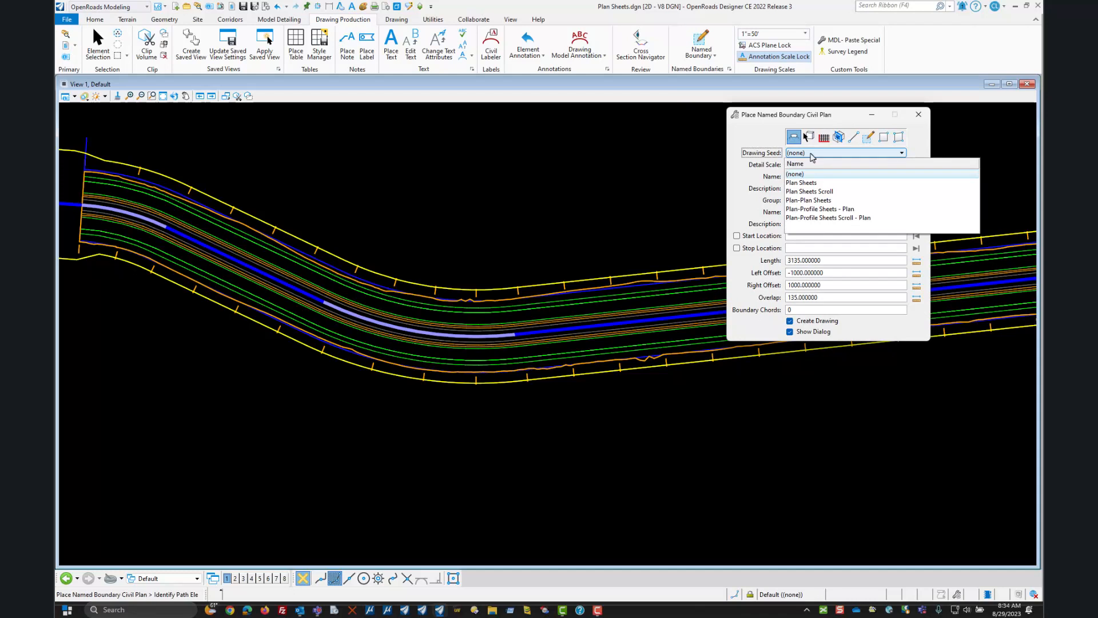
pyautogui.moveTo(817, 183)
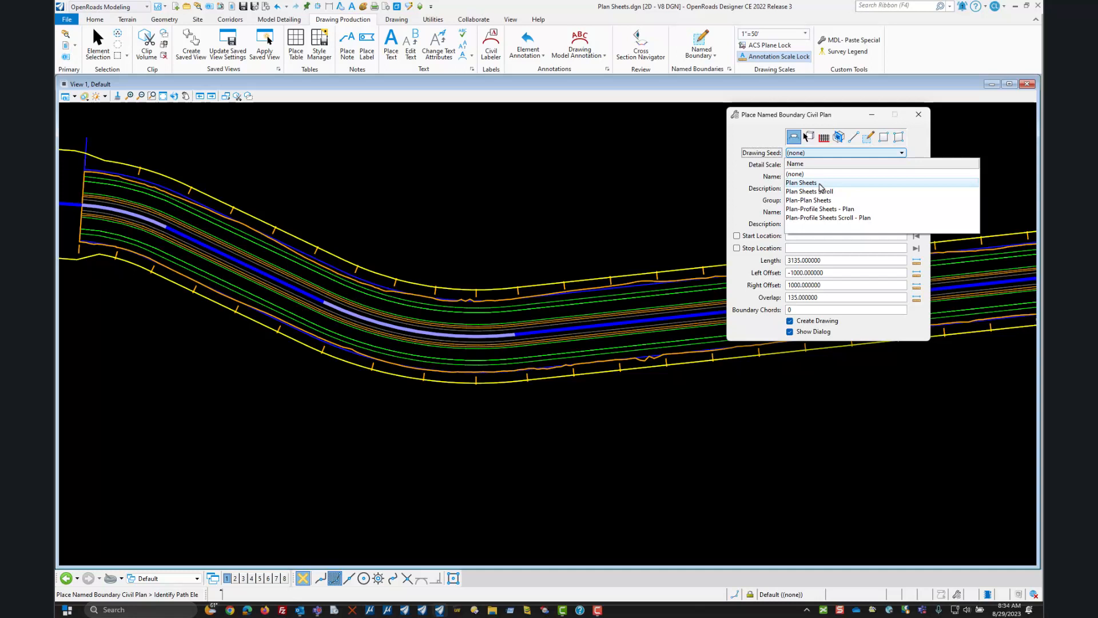
pyautogui.click(801, 182)
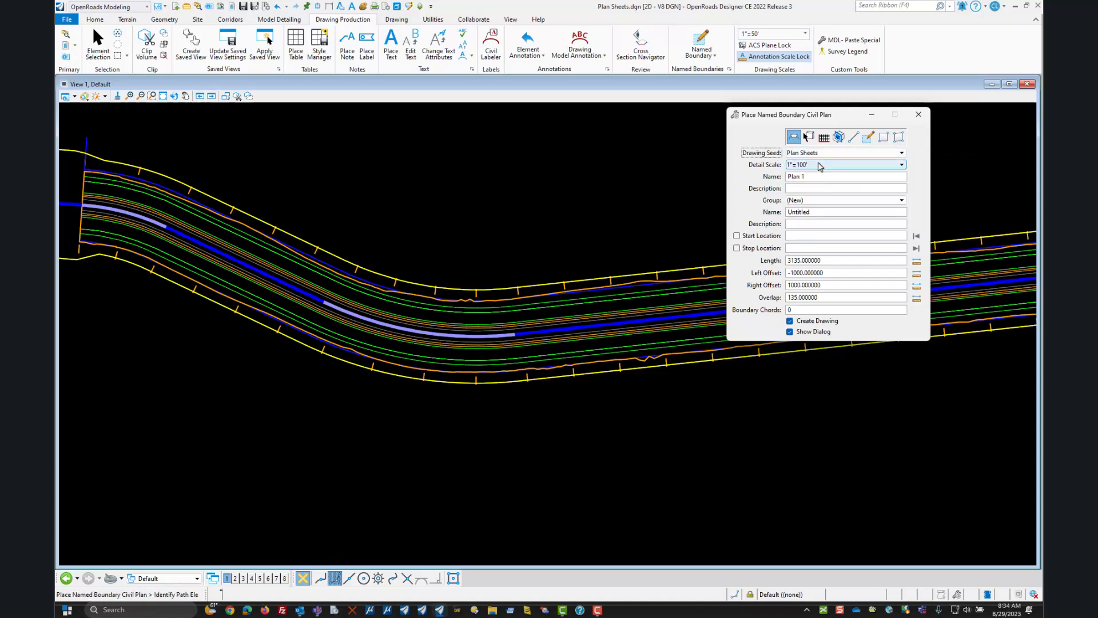
pyautogui.moveTo(818, 166)
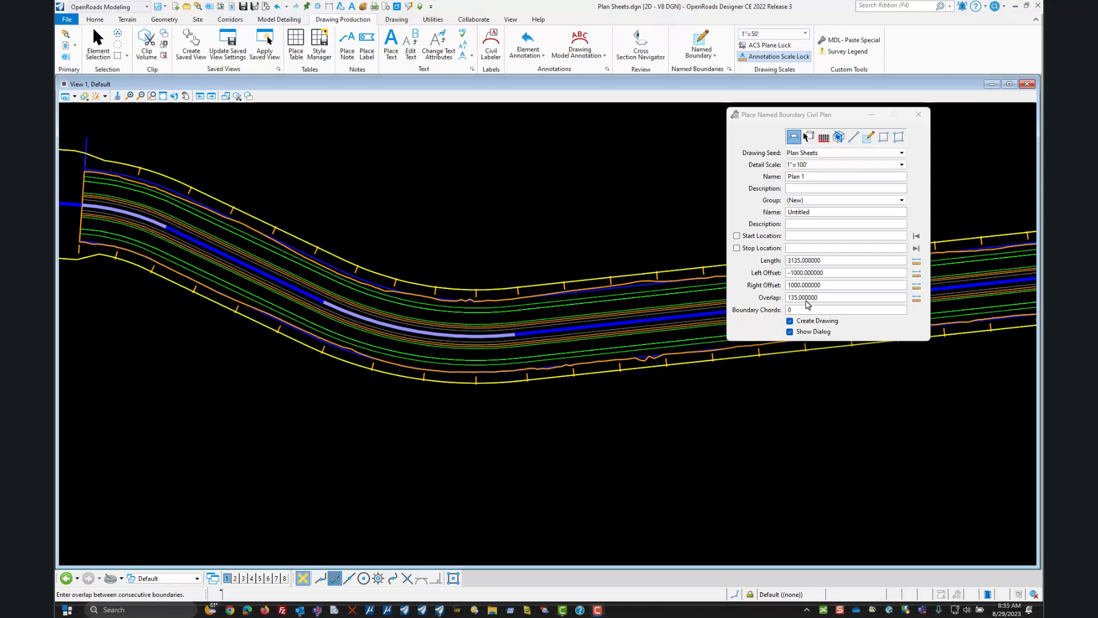
pyautogui.click(902, 152)
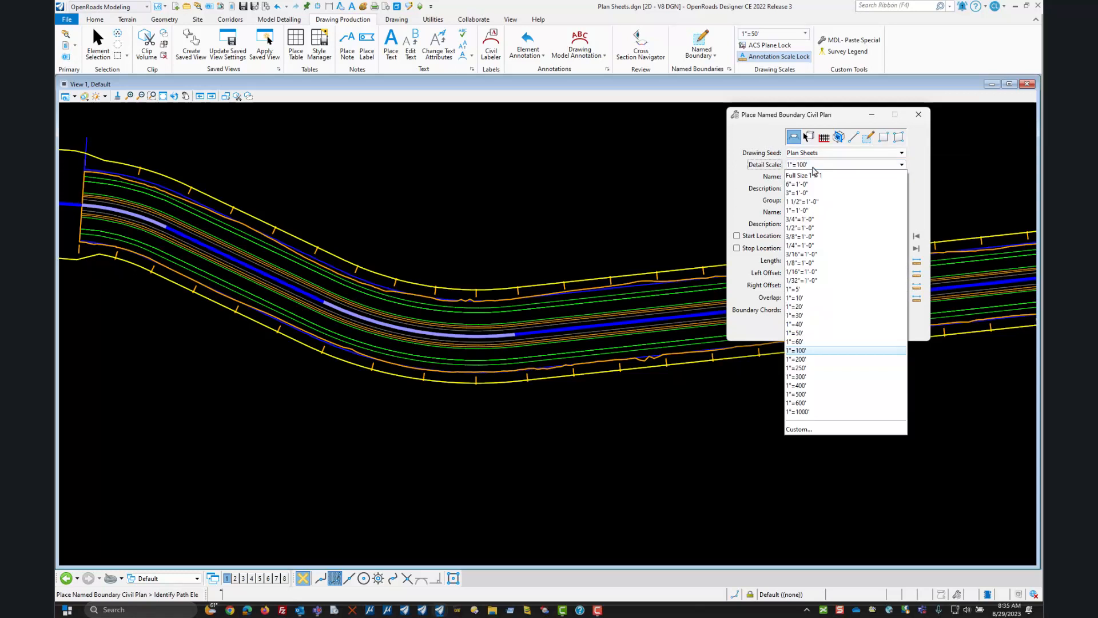
pyautogui.click(794, 331)
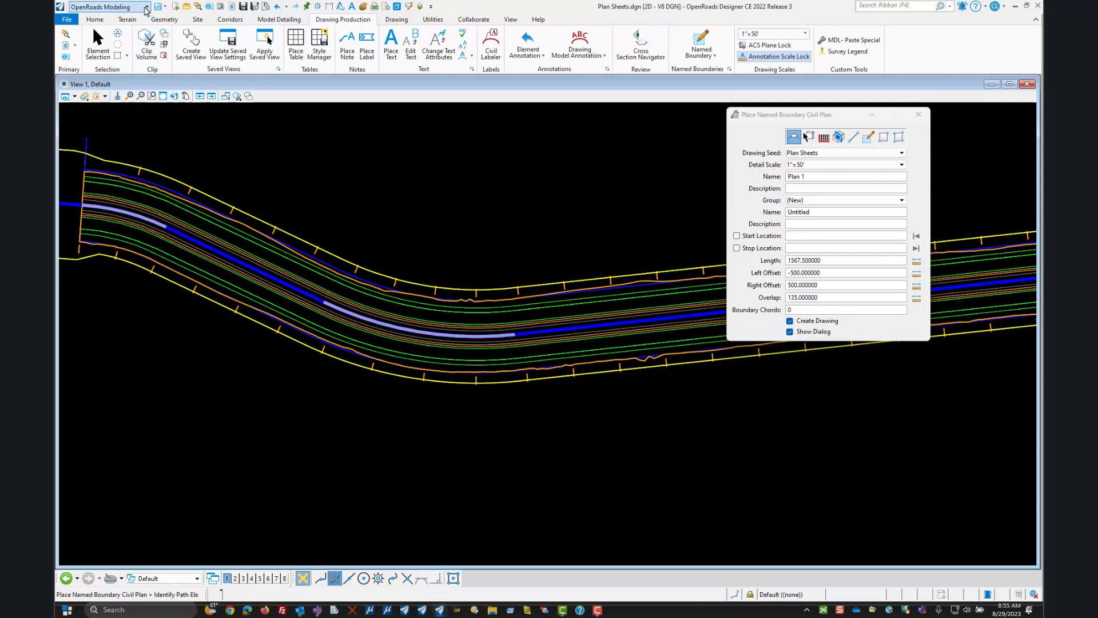
# Switch the workflow to the Iowa DOT Apps tool set.
pyautogui.click(145, 7)
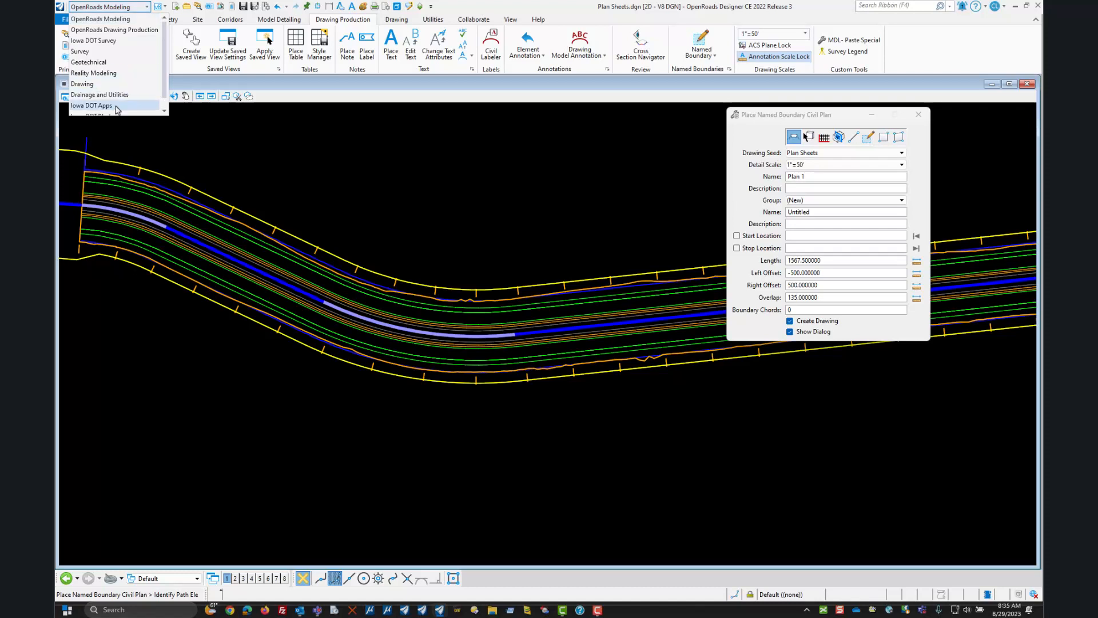
pyautogui.click(90, 106)
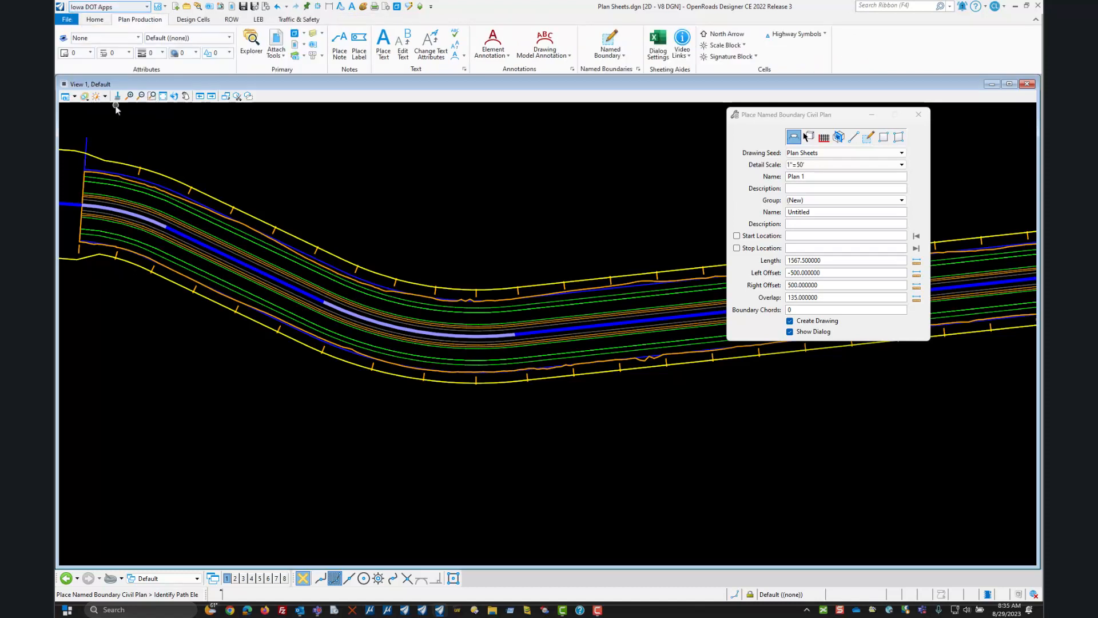
pyautogui.moveTo(613, 102)
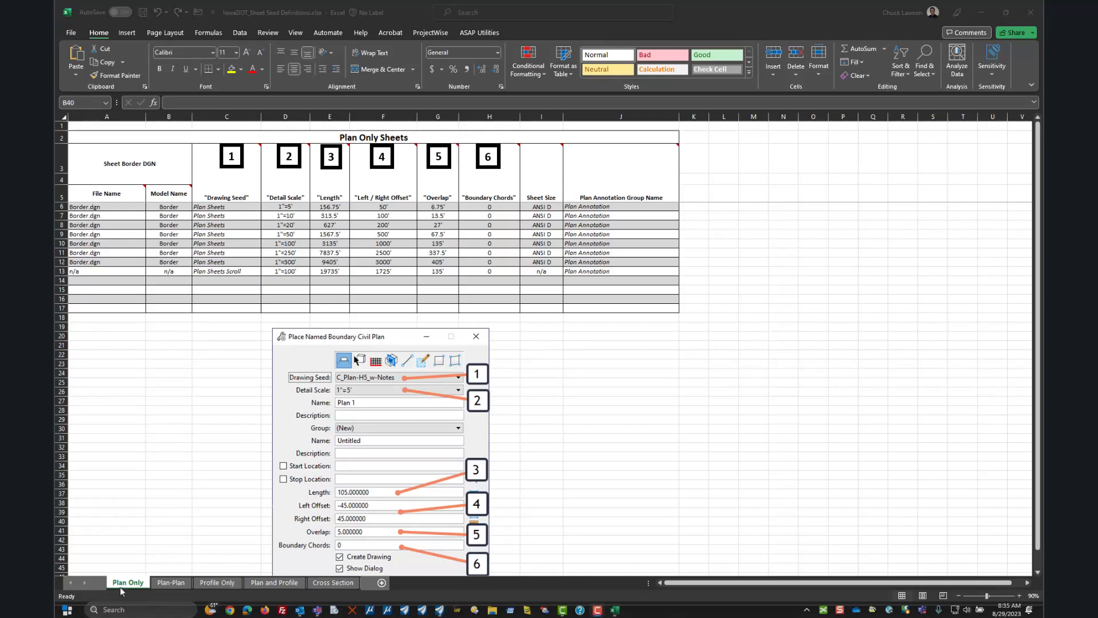
pyautogui.moveTo(197, 241)
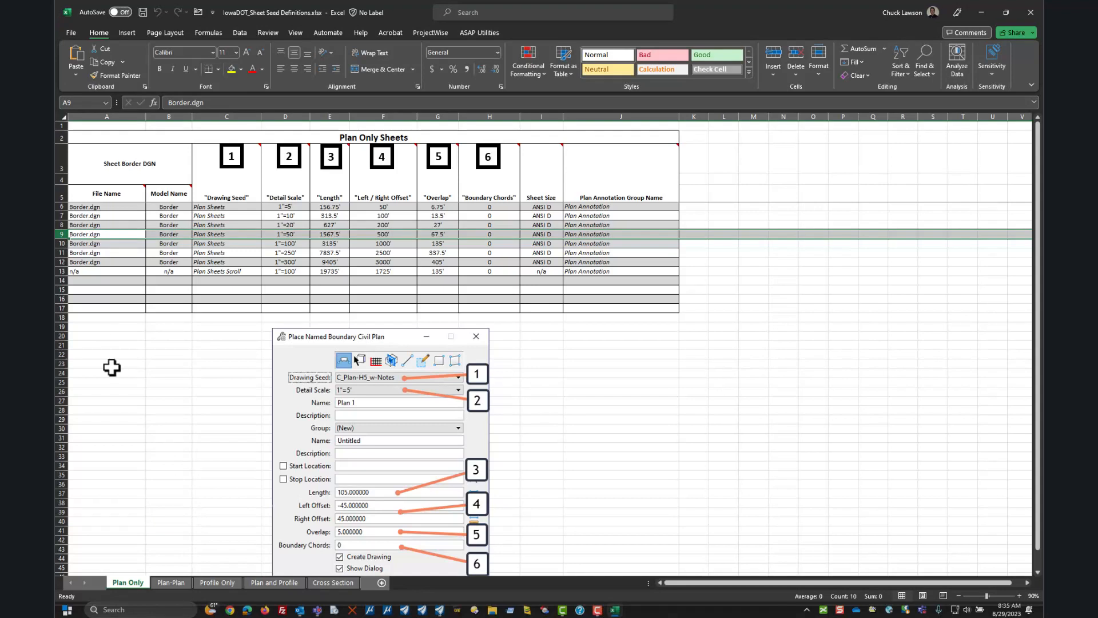
pyautogui.moveTo(391, 243)
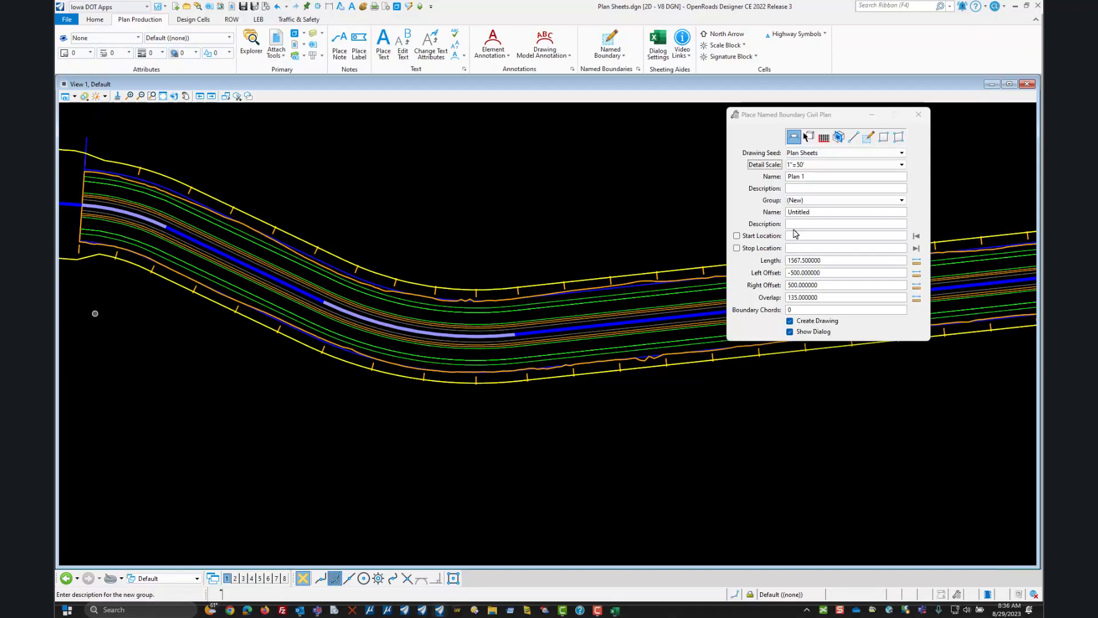
pyautogui.moveTo(805, 273)
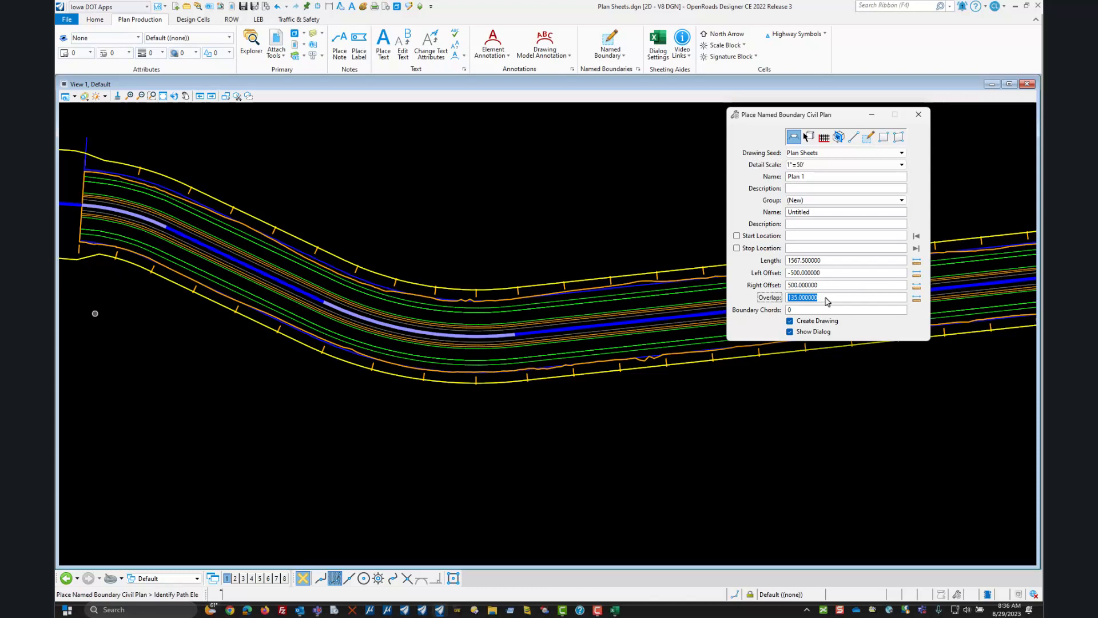
# Set the boundary overlap to 67.5 and rename the boundary 'Rte 67 Ext'.
pyautogui.write('67.5')
pyautogui.click(845, 211)
pyautogui.write('Route97_Extension')
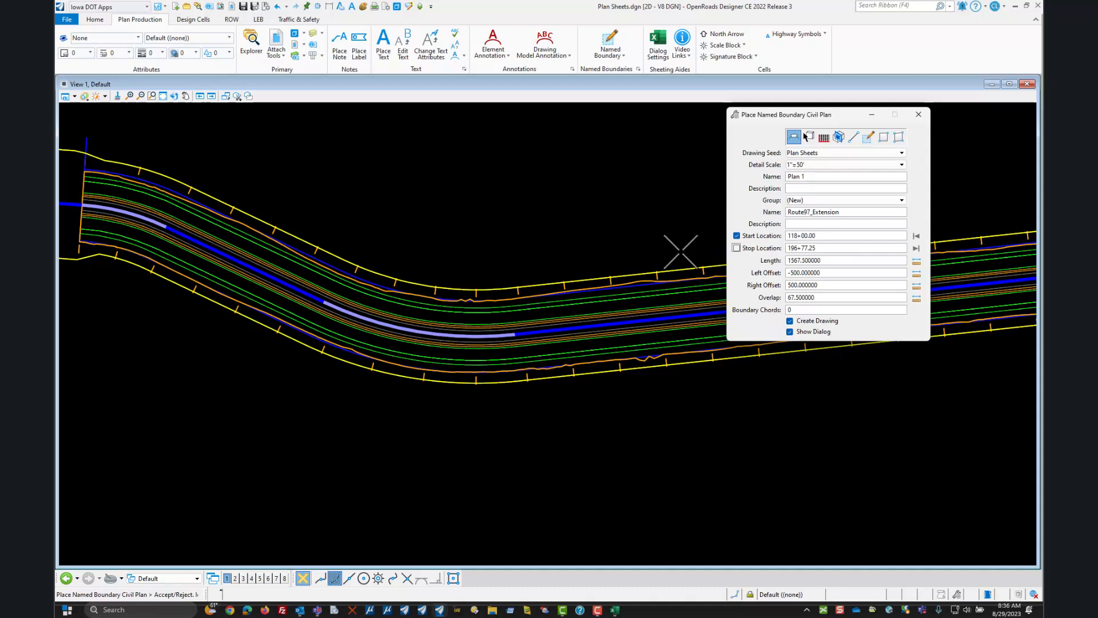
pyautogui.moveTo(812, 176)
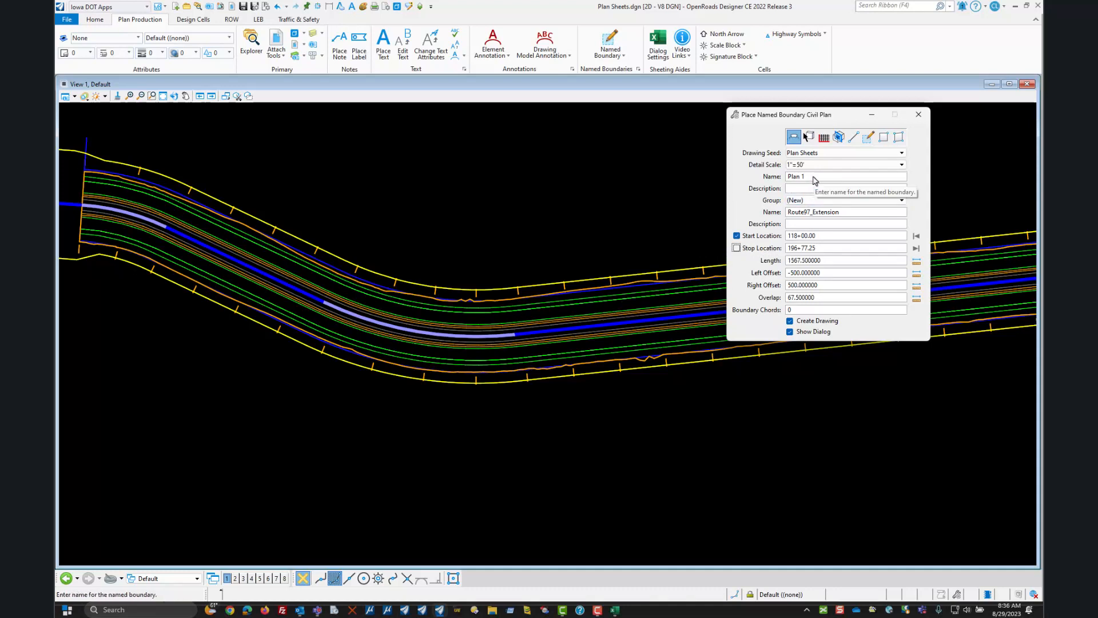
pyautogui.tripleClick(795, 176)
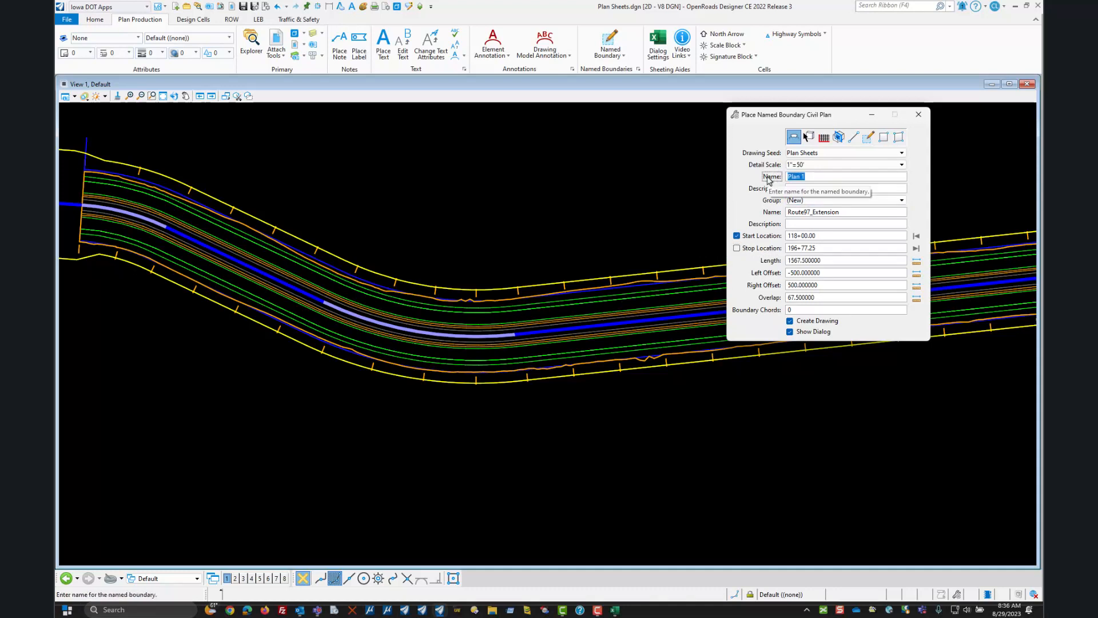
pyautogui.write('Rte')
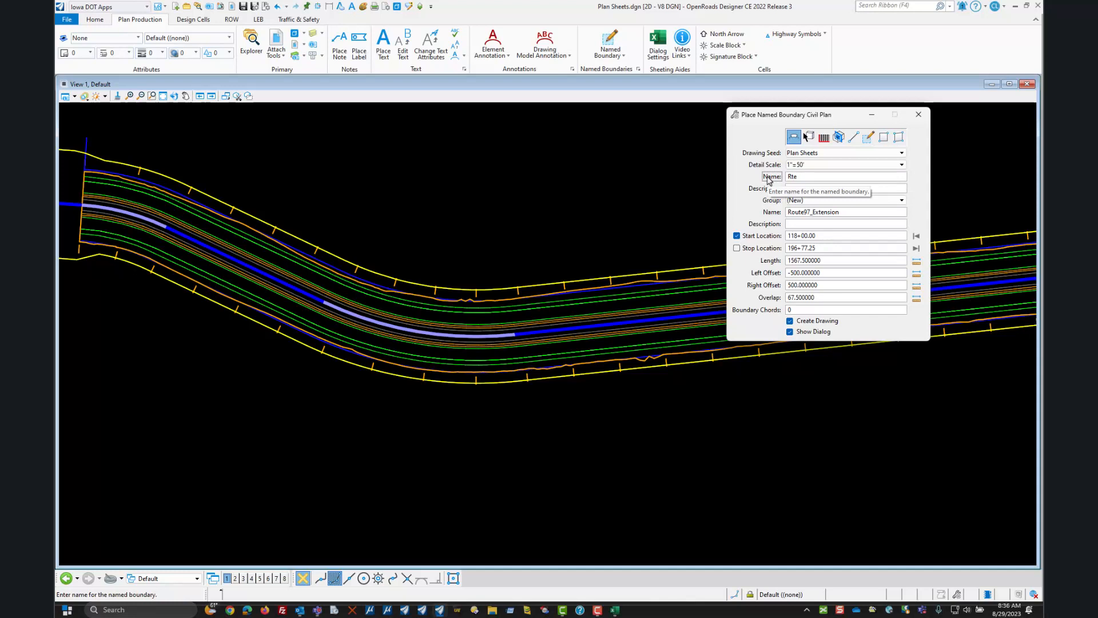
pyautogui.write('67 Ext')
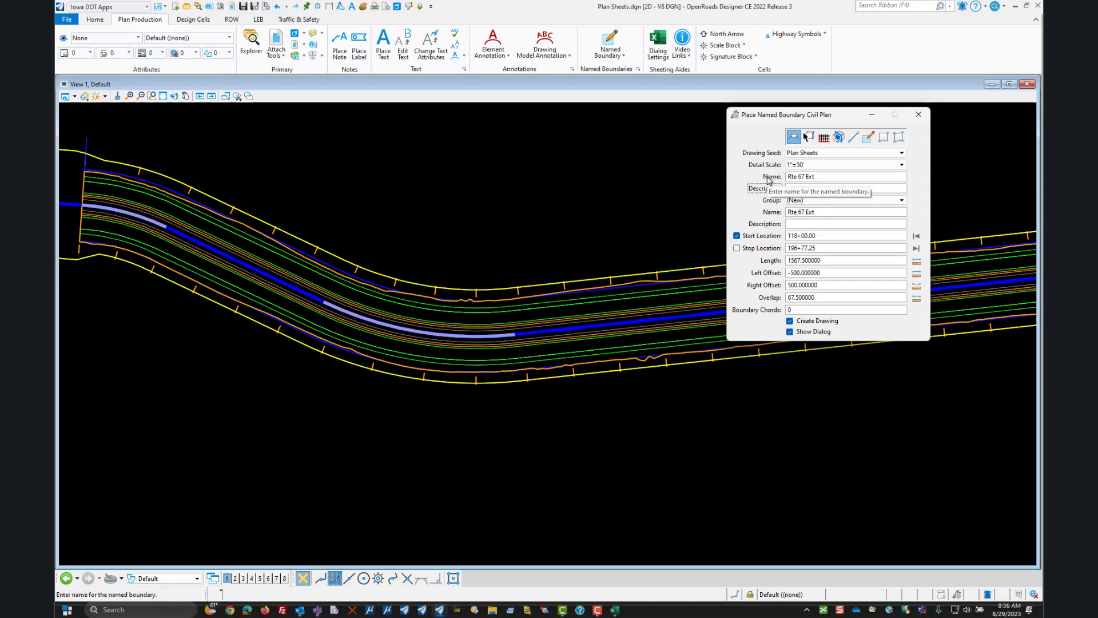
pyautogui.click(505, 210)
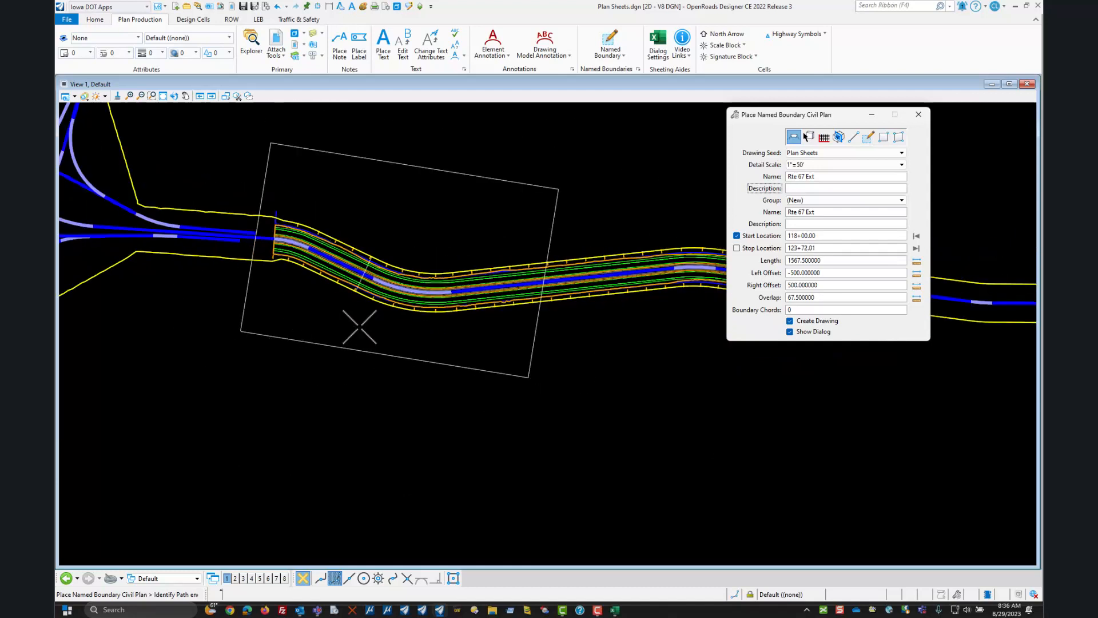
pyautogui.moveTo(587, 344)
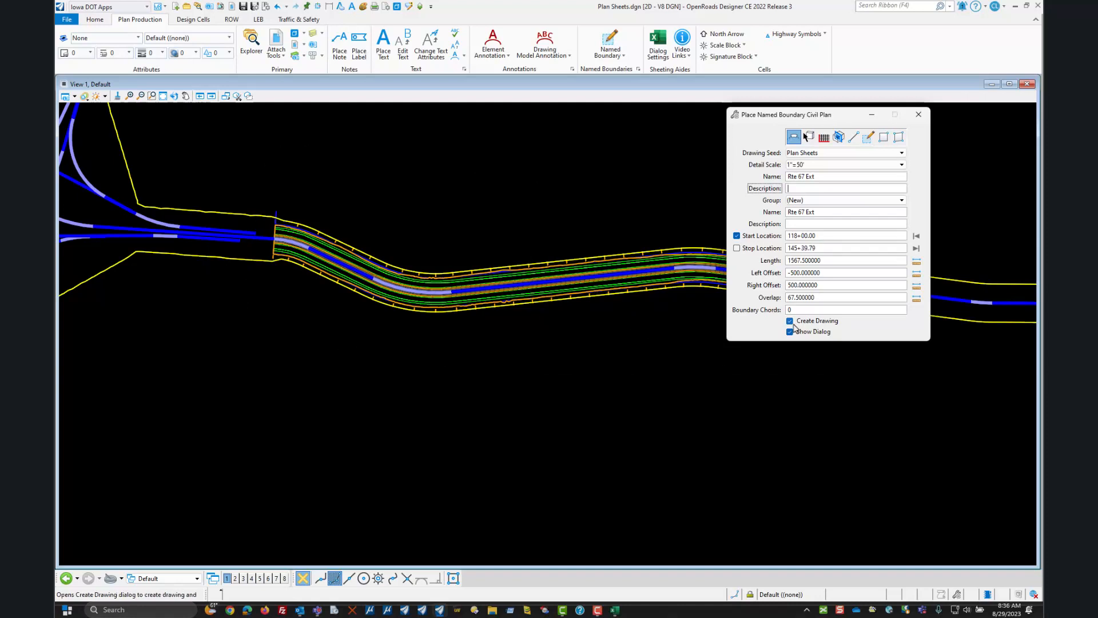
pyautogui.moveTo(790, 320)
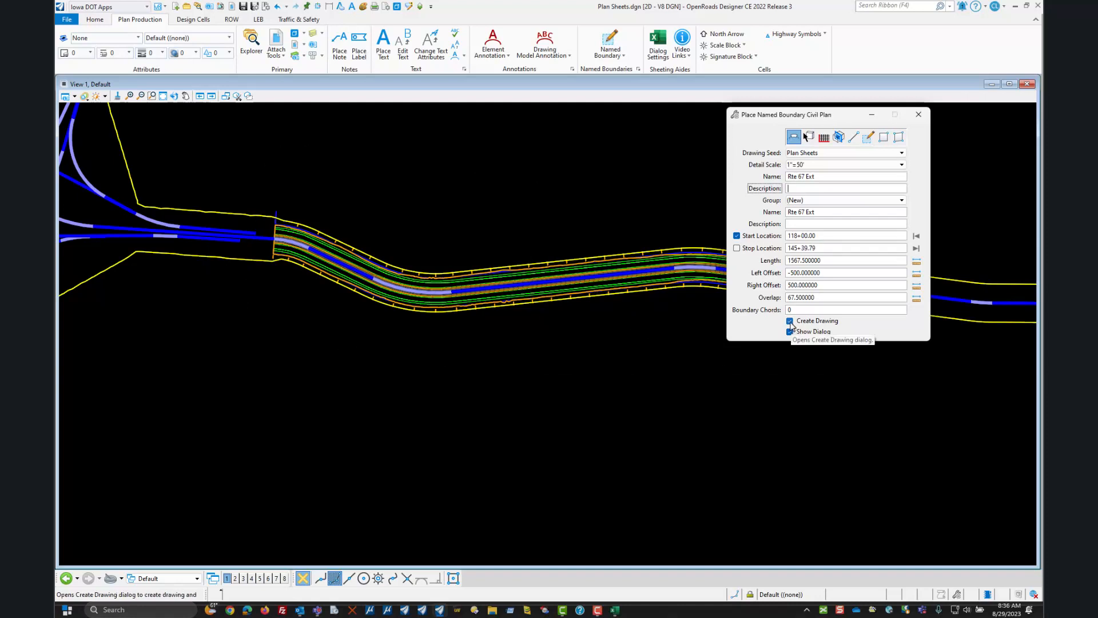
# Turn off Create Drawing and accept placement of the two boundaries along the route.
pyautogui.click(790, 321)
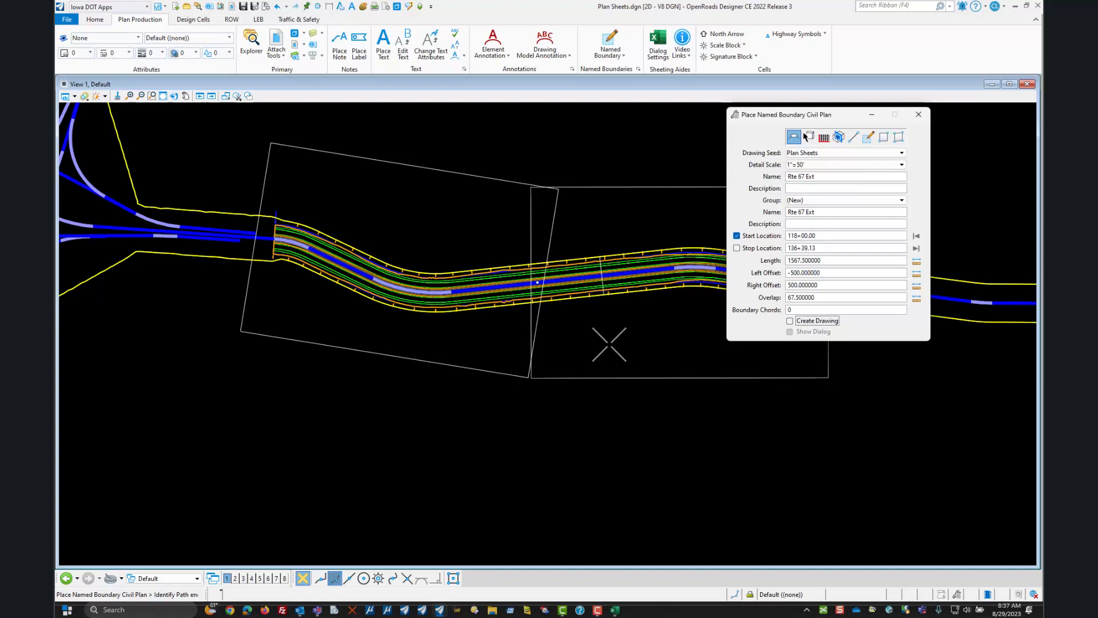
pyautogui.click(538, 282)
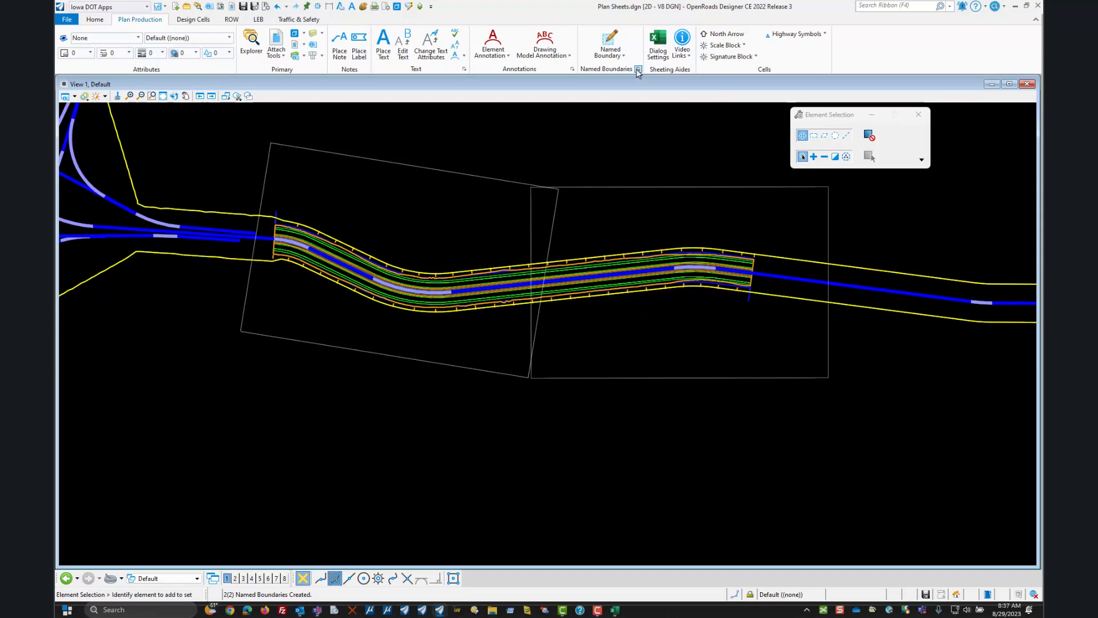
# Show the Named Boundaries manager with Plan Groups expanded to Rte 67 Ext.
pyautogui.click(637, 70)
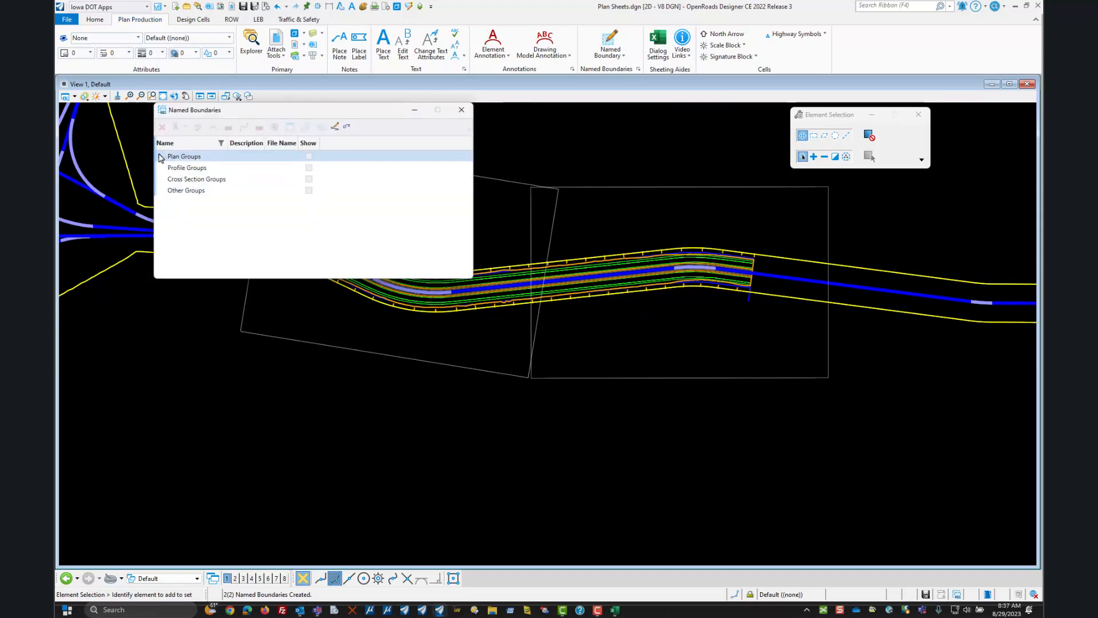
pyautogui.click(160, 156)
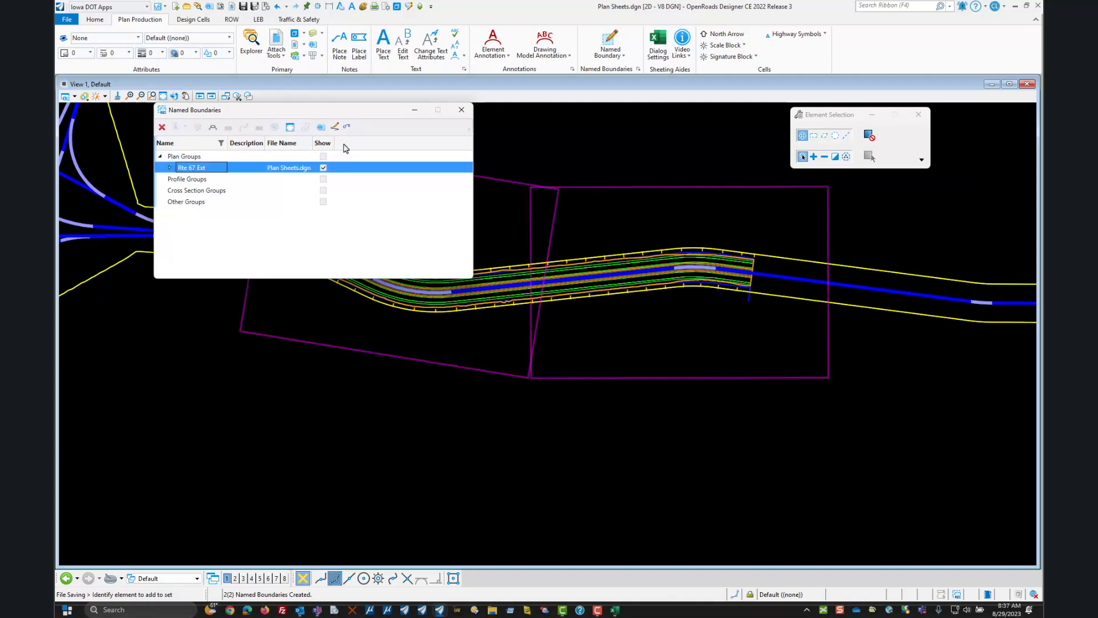
pyautogui.moveTo(335, 127)
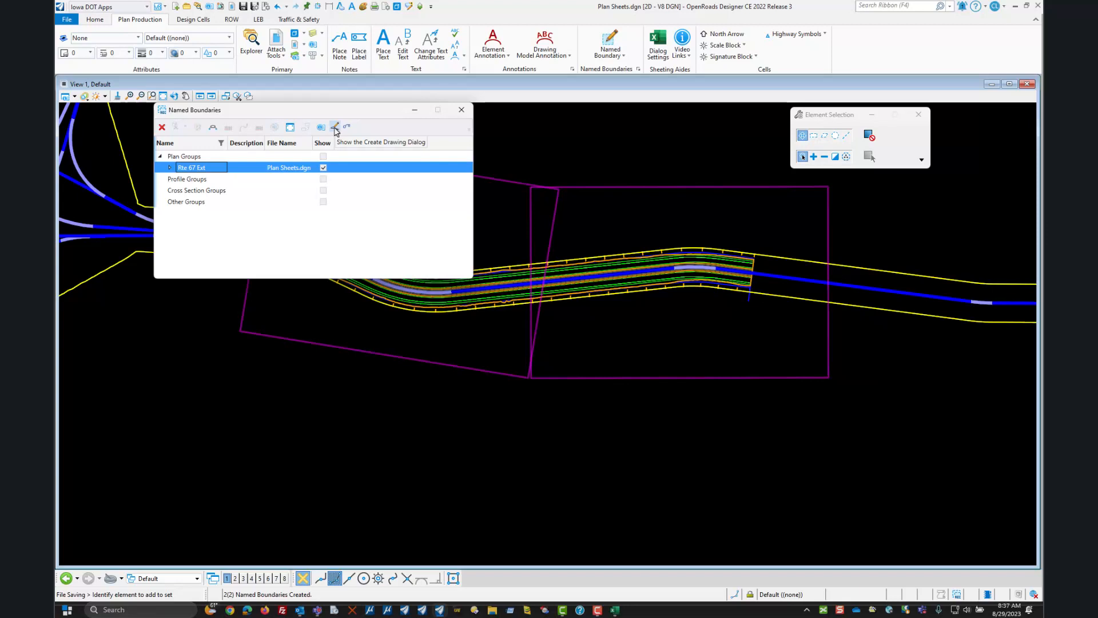
pyautogui.moveTo(329, 132)
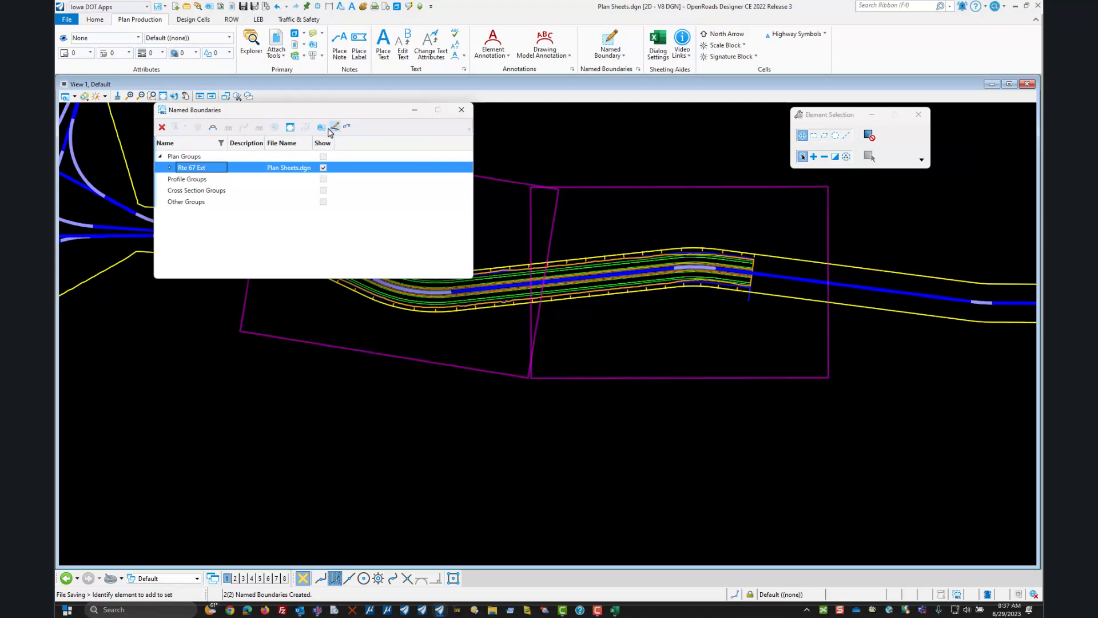
pyautogui.moveTo(321, 127)
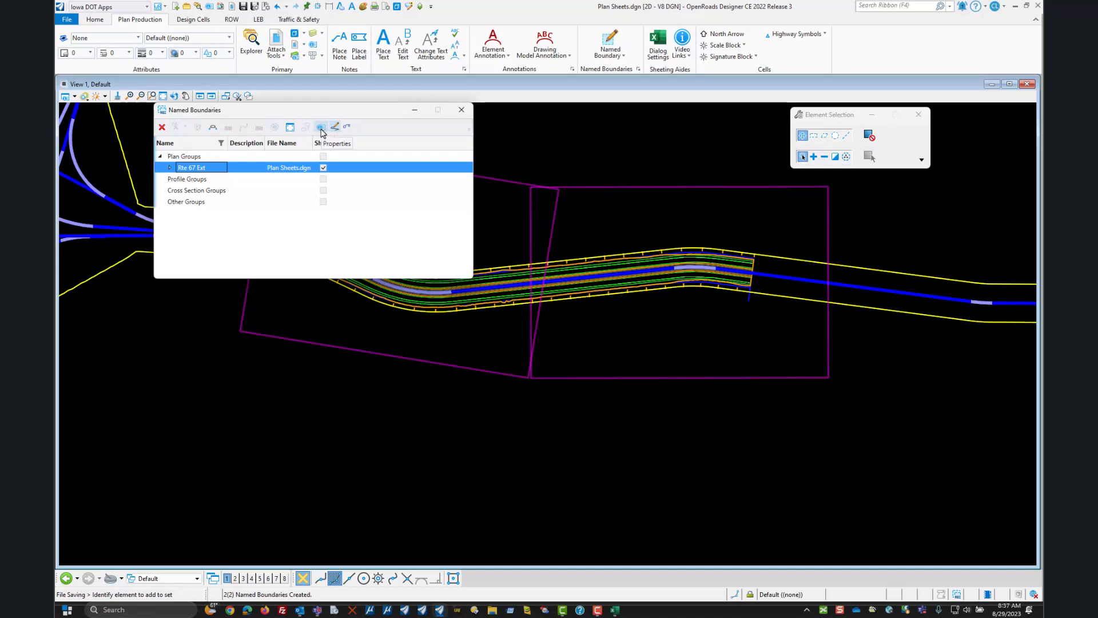
pyautogui.moveTo(345, 127)
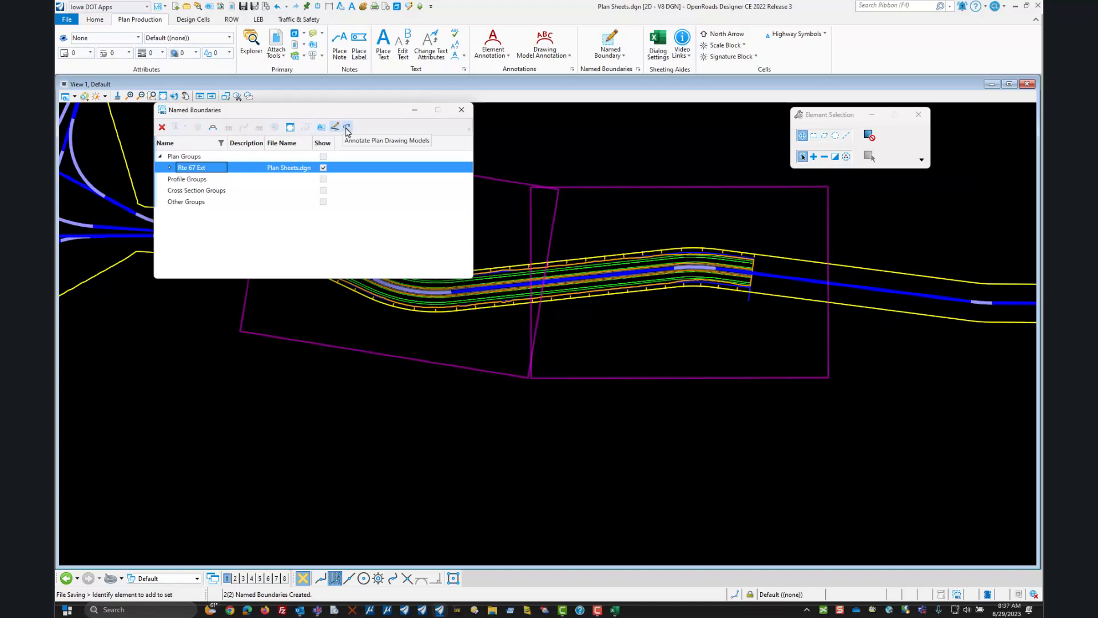
pyautogui.moveTo(346, 129)
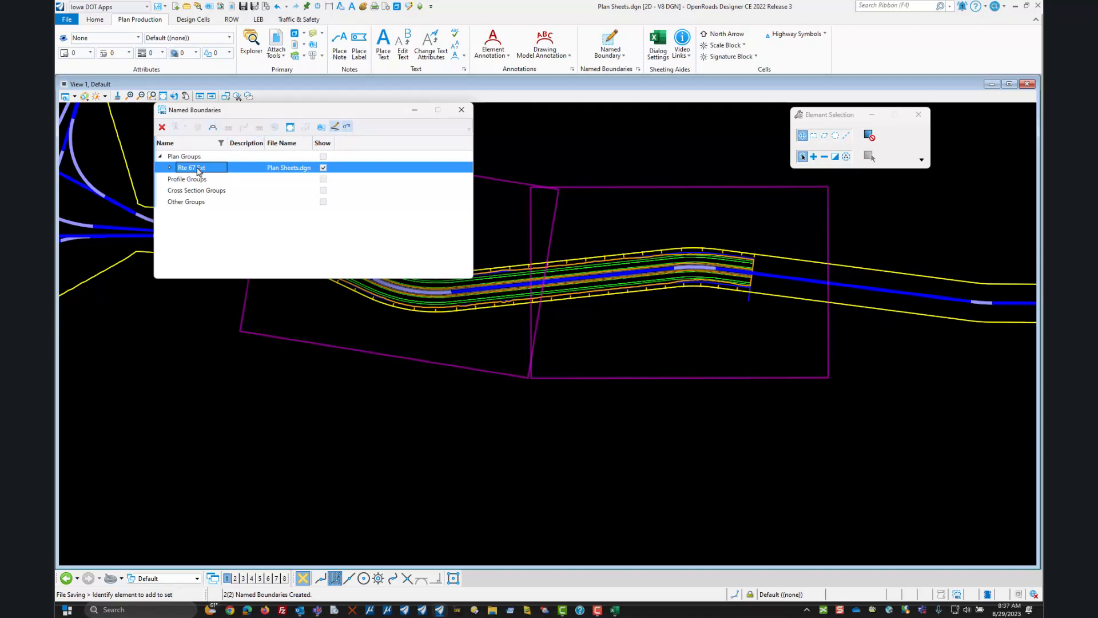
pyautogui.moveTo(213, 127)
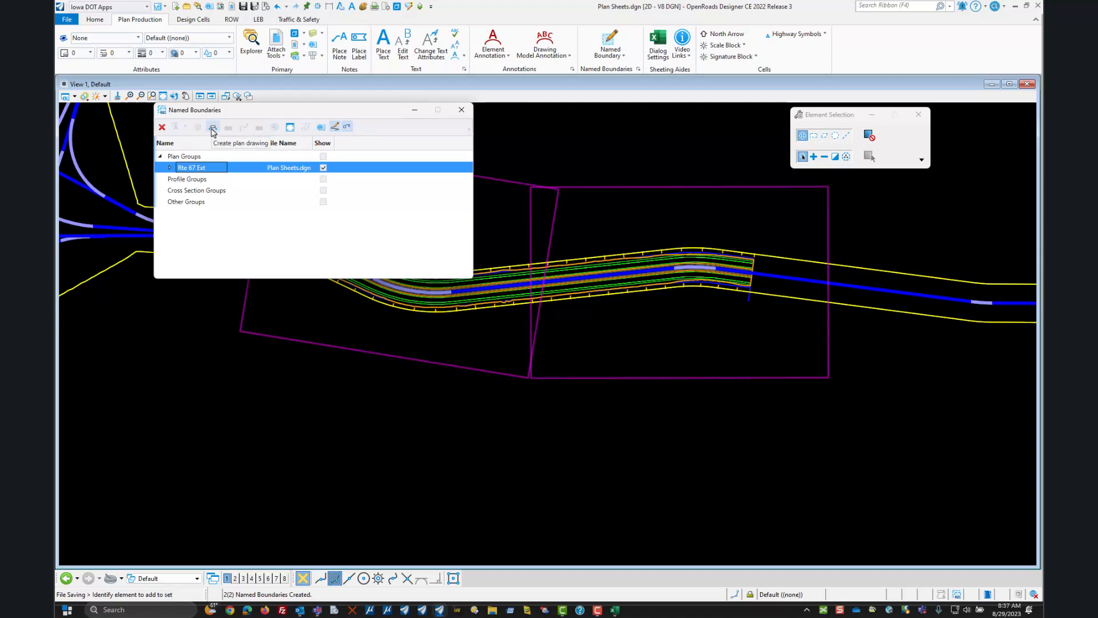
# Start the Rte 67 Ext plan drawing at 1"=50' with Add To Sheet Index enabled.
pyautogui.click(212, 127)
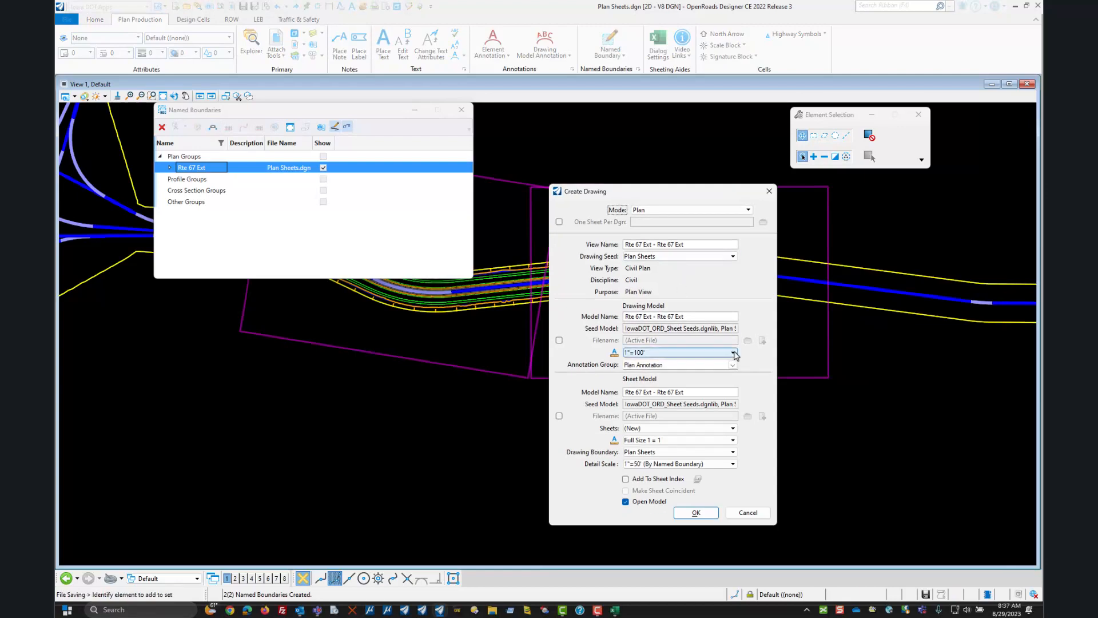
pyautogui.click(733, 353)
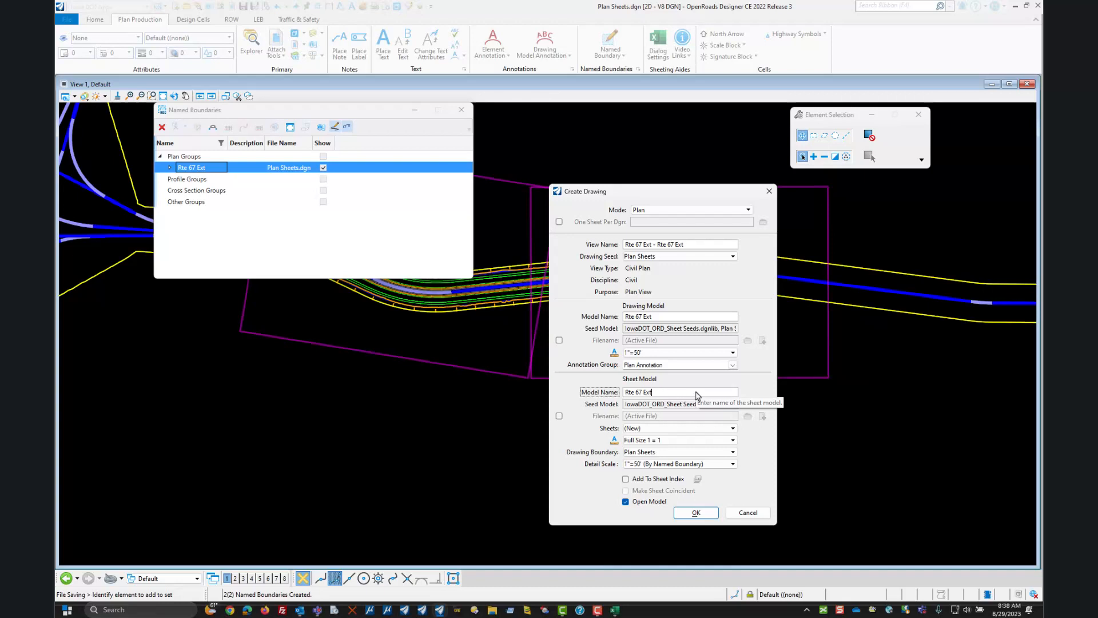
pyautogui.moveTo(664, 315)
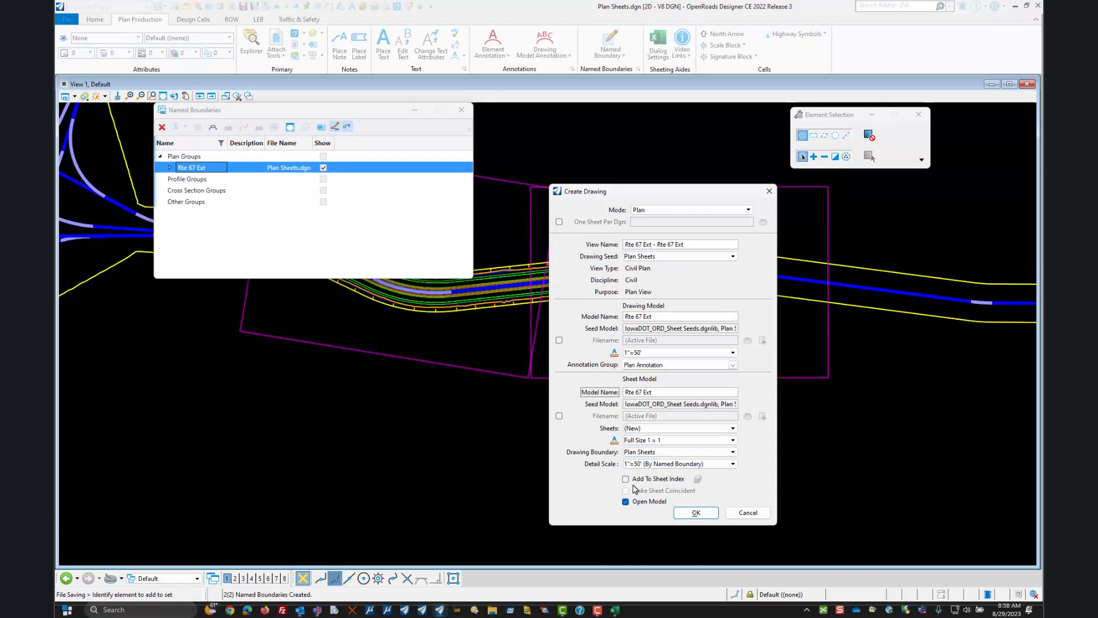
pyautogui.moveTo(626, 479)
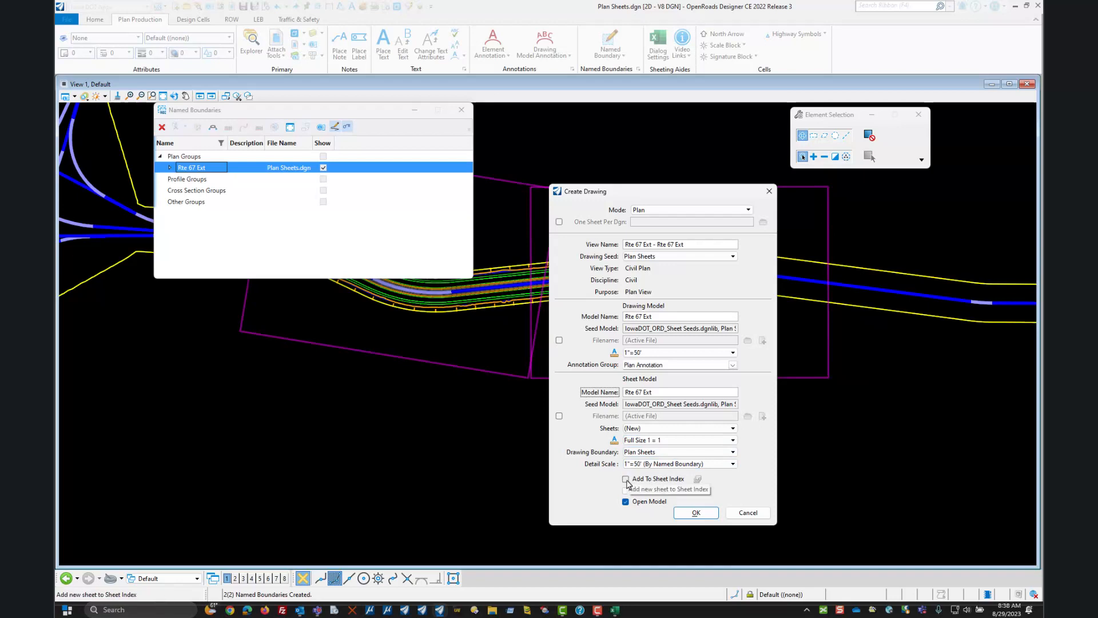
pyautogui.click(625, 479)
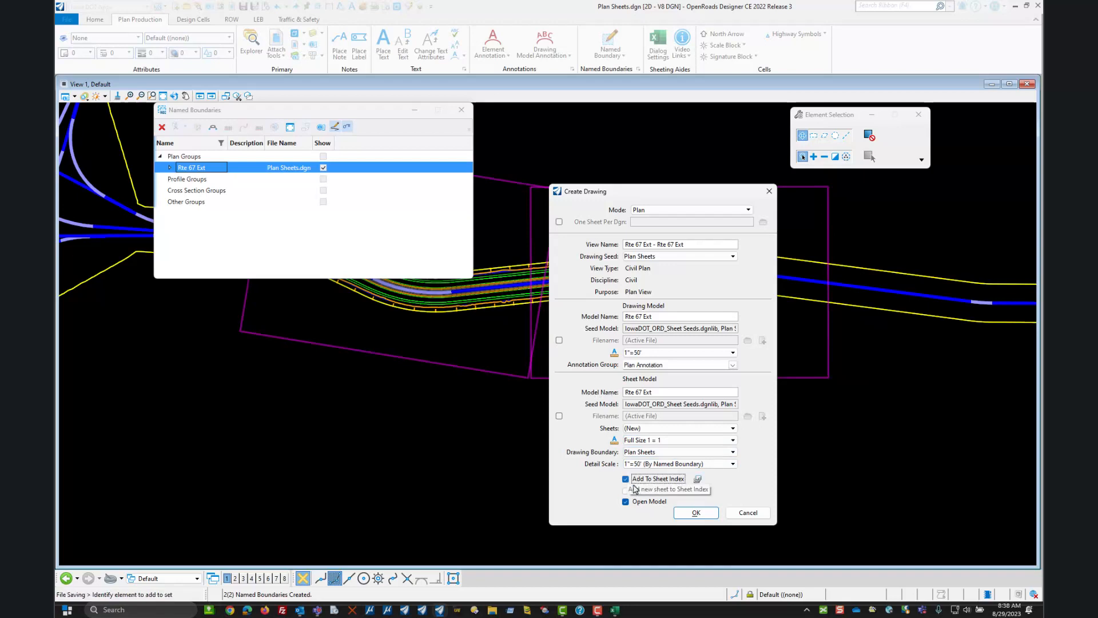
pyautogui.click(697, 479)
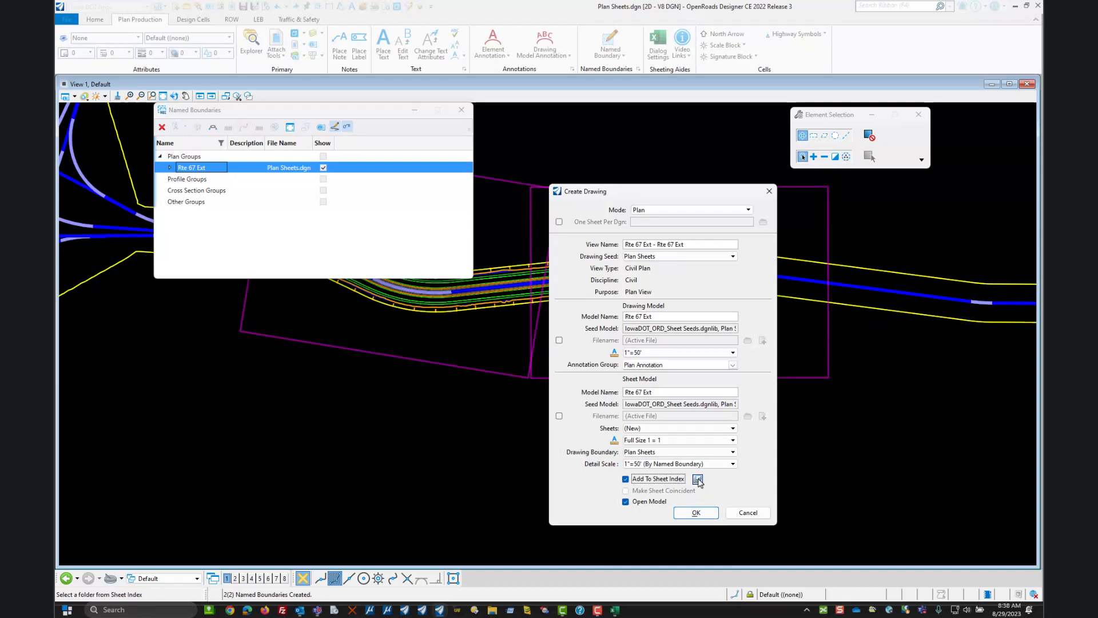
pyautogui.moveTo(696, 479)
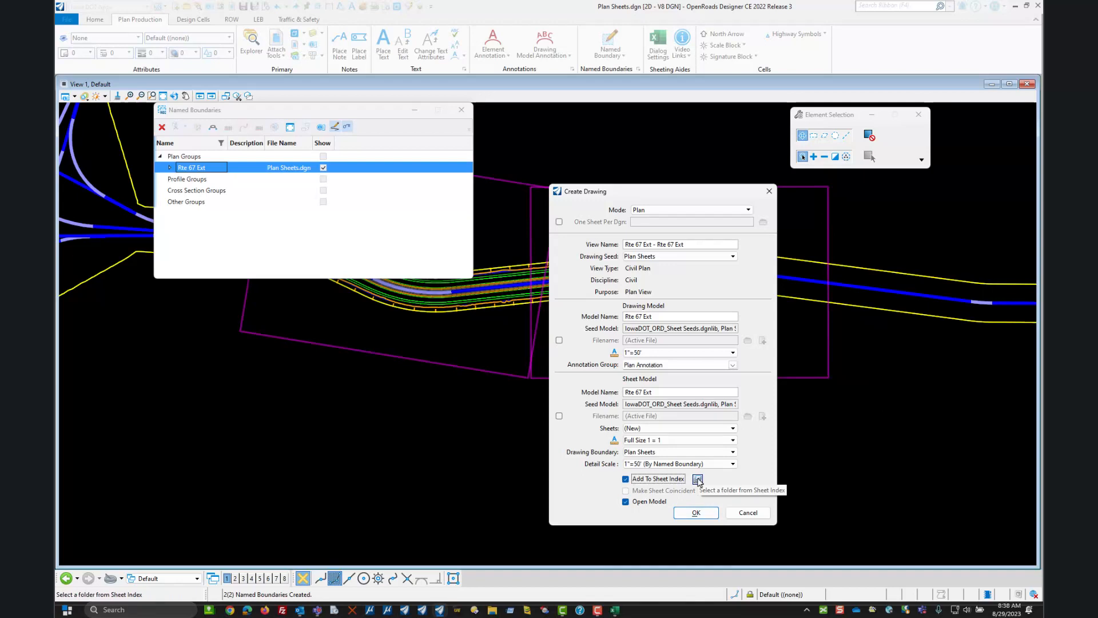
# Choose Road > A Sheets as the sheet index folder for the drawing.
pyautogui.click(697, 479)
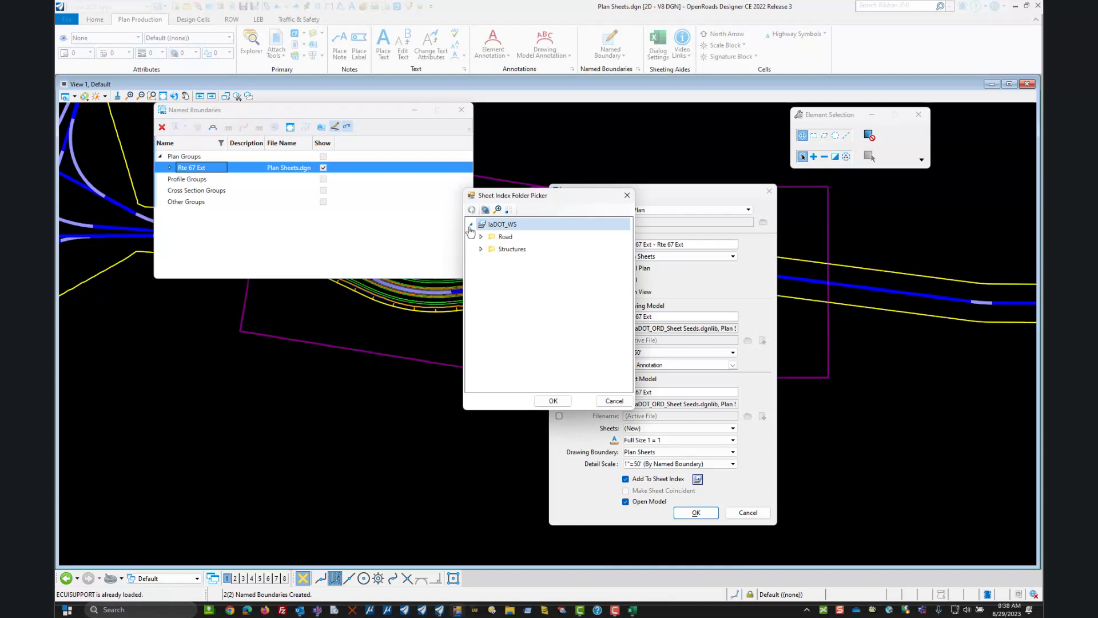
pyautogui.click(481, 236)
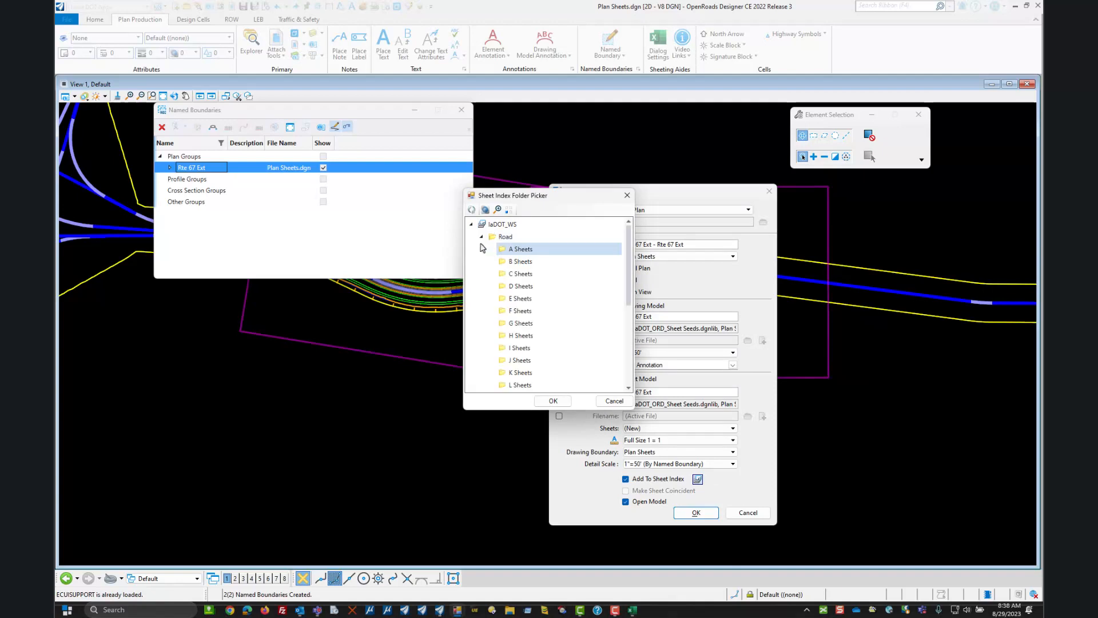
pyautogui.click(520, 249)
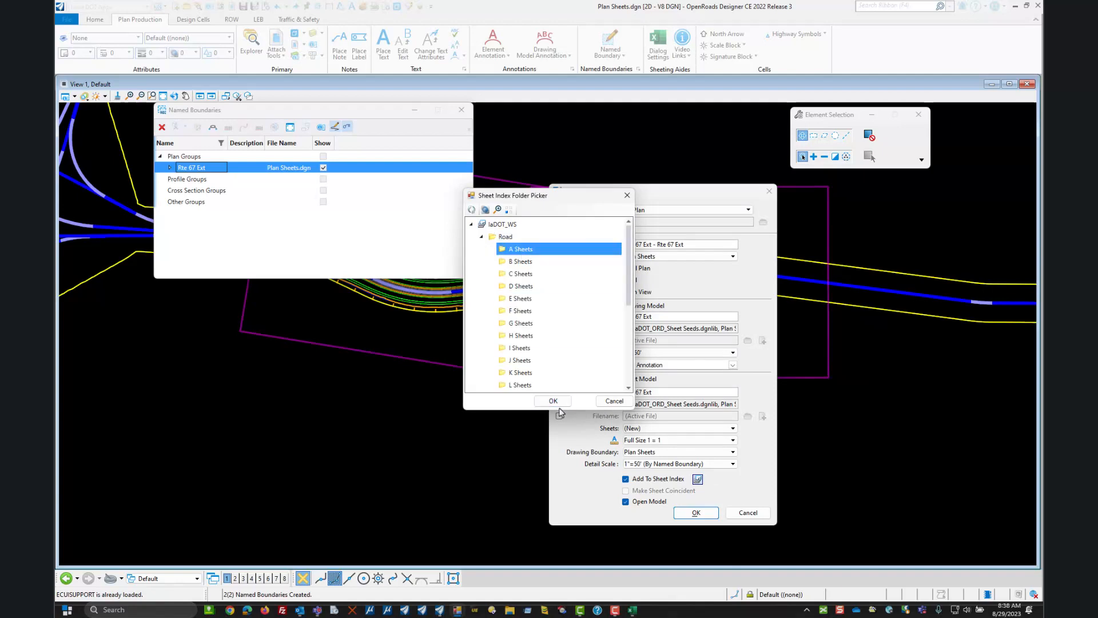
pyautogui.click(553, 400)
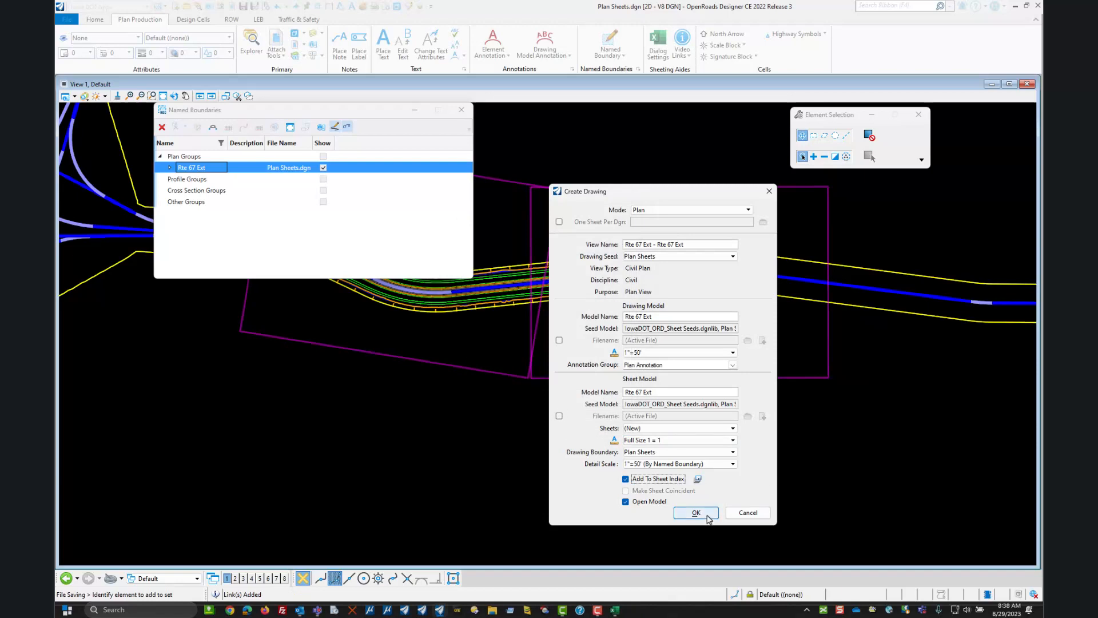
# Generate the Rte 67 Ext-1 drawing and sheet models, then dismiss the Named Boundaries window.
pyautogui.click(695, 513)
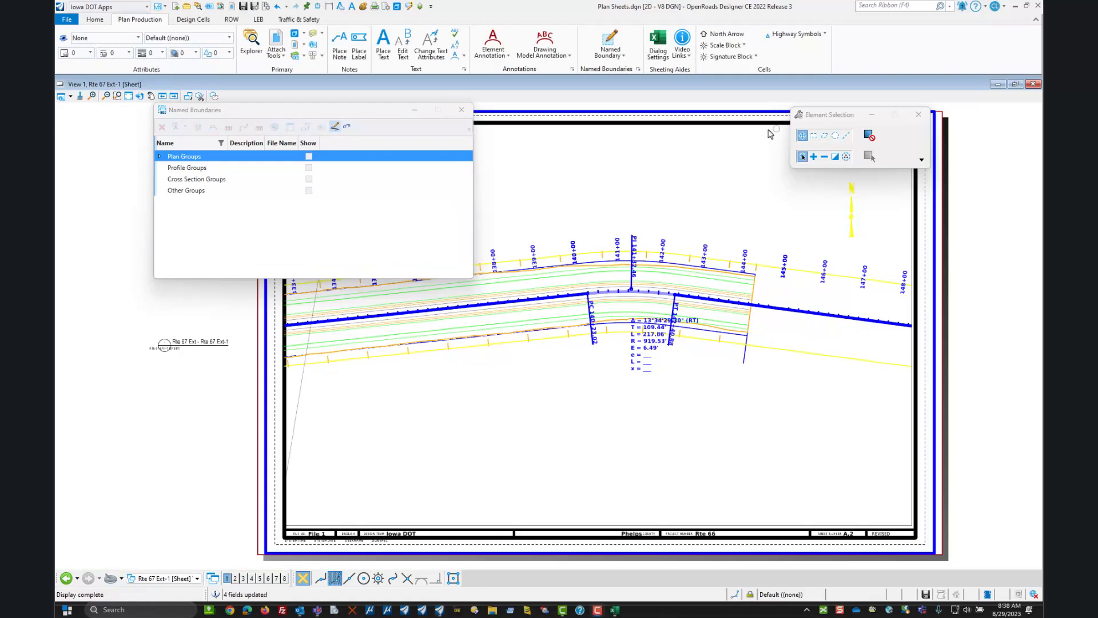
pyautogui.moveTo(847, 122)
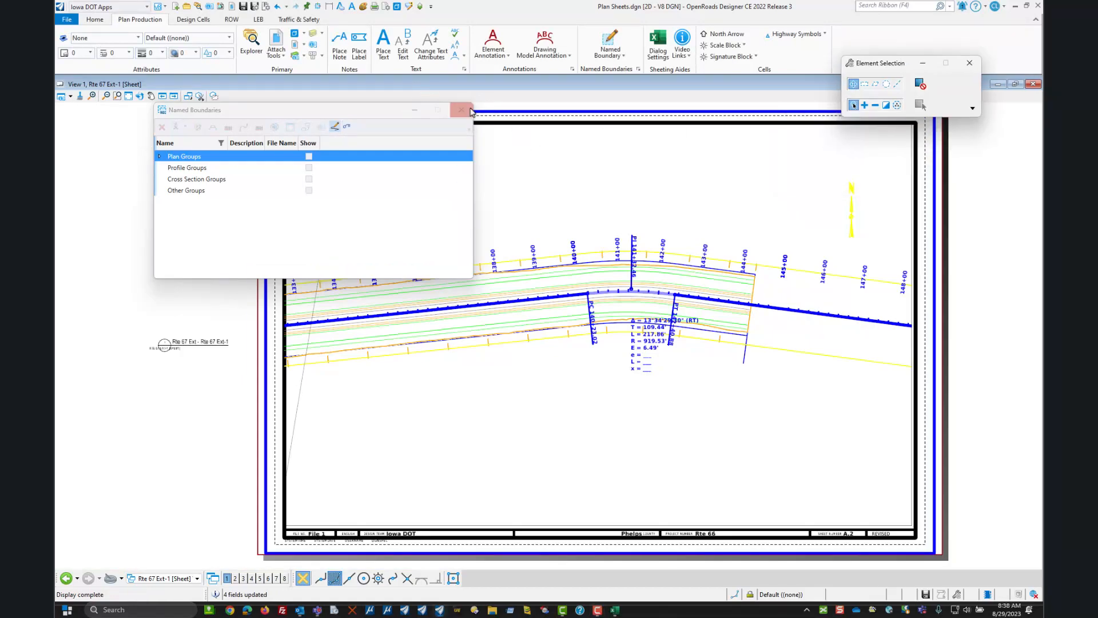
pyautogui.click(461, 109)
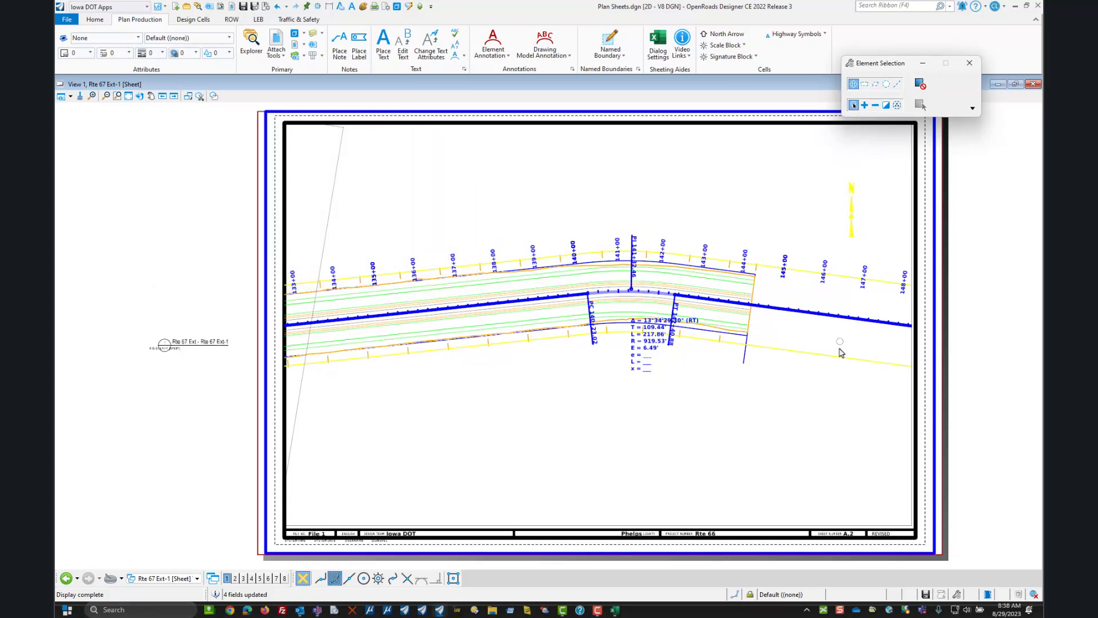
pyautogui.moveTo(601, 453)
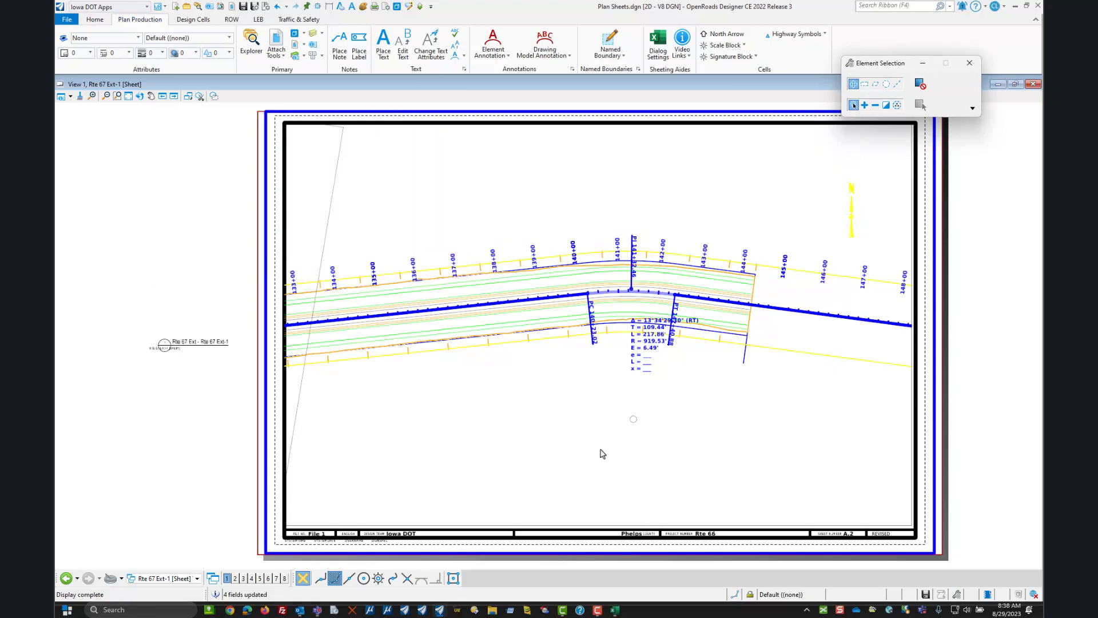
pyautogui.click(198, 578)
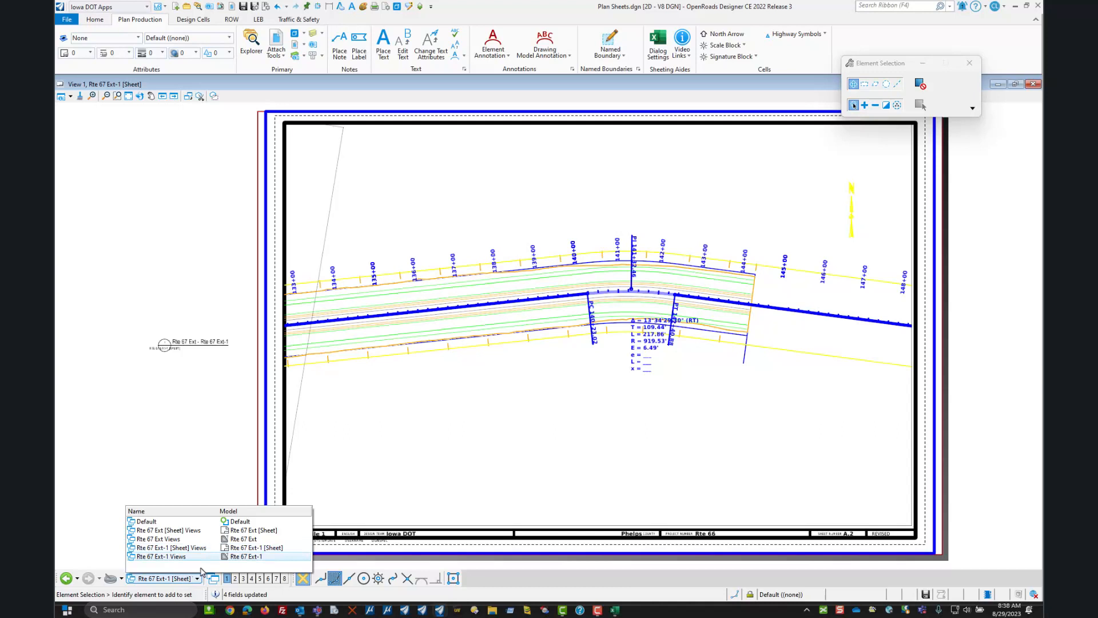
# Switch to Rte 67 Ext Views and inspect a curve data note in the Text Editor.
pyautogui.click(158, 539)
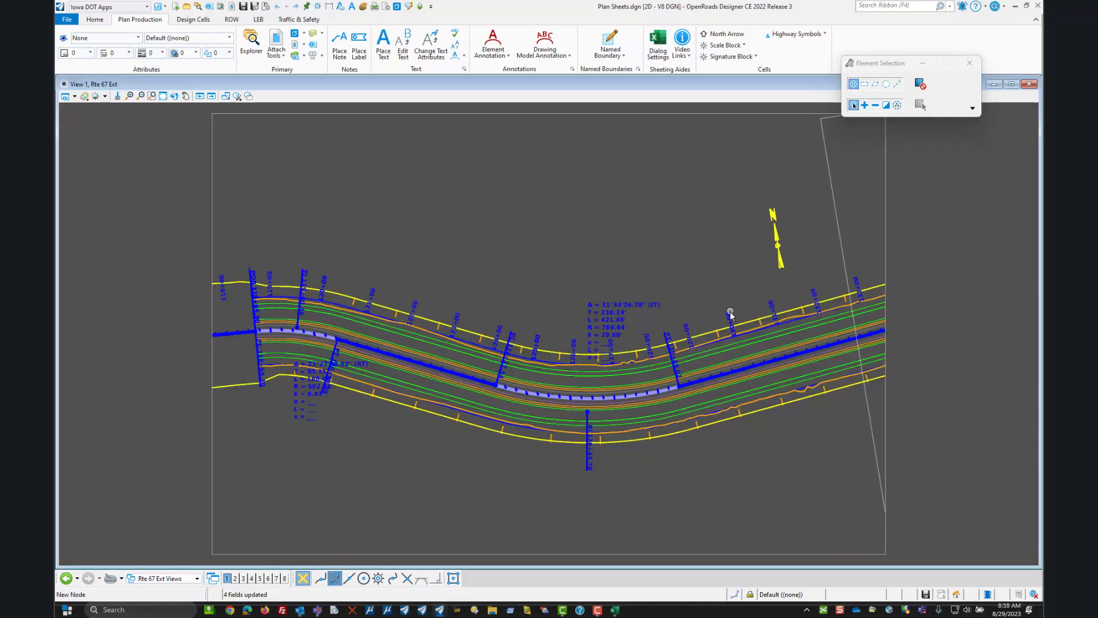
pyautogui.moveTo(473, 326)
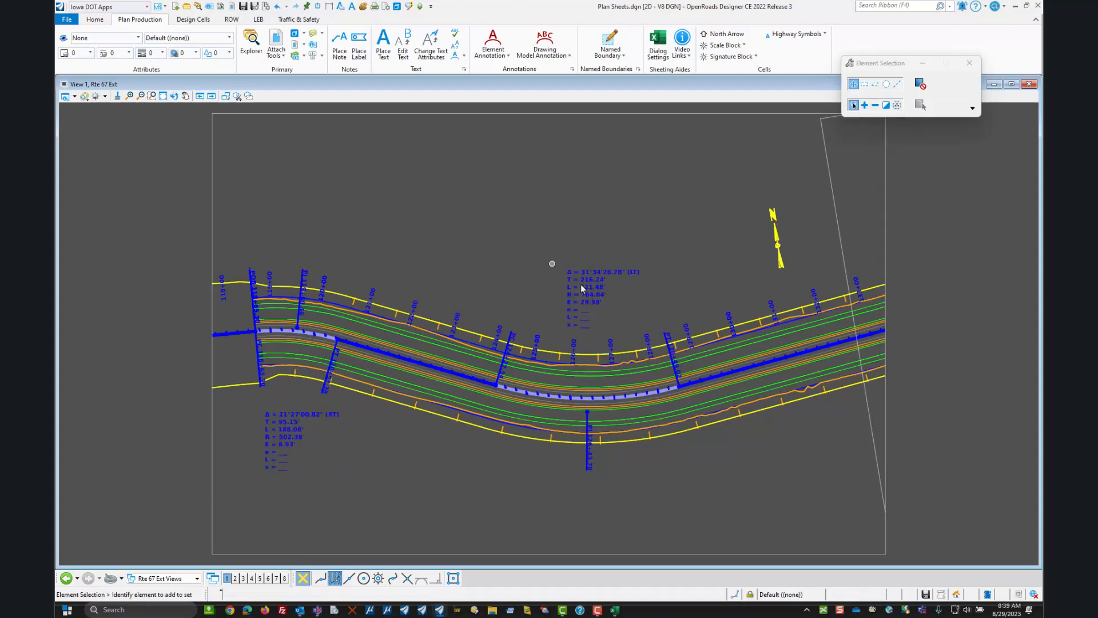
pyautogui.doubleClick(587, 287)
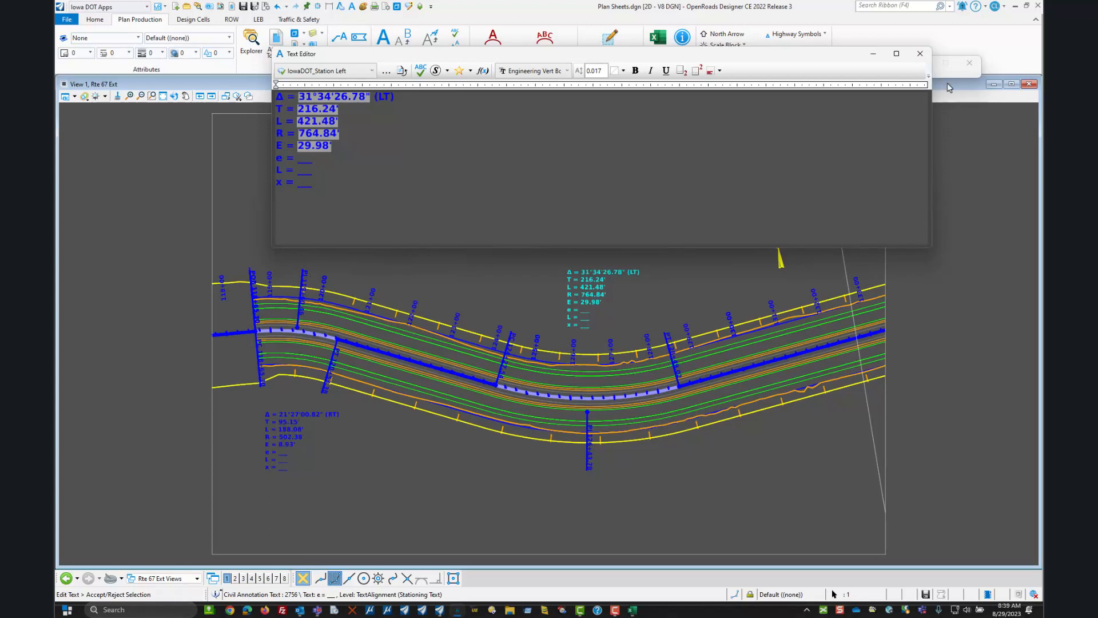
pyautogui.click(919, 54)
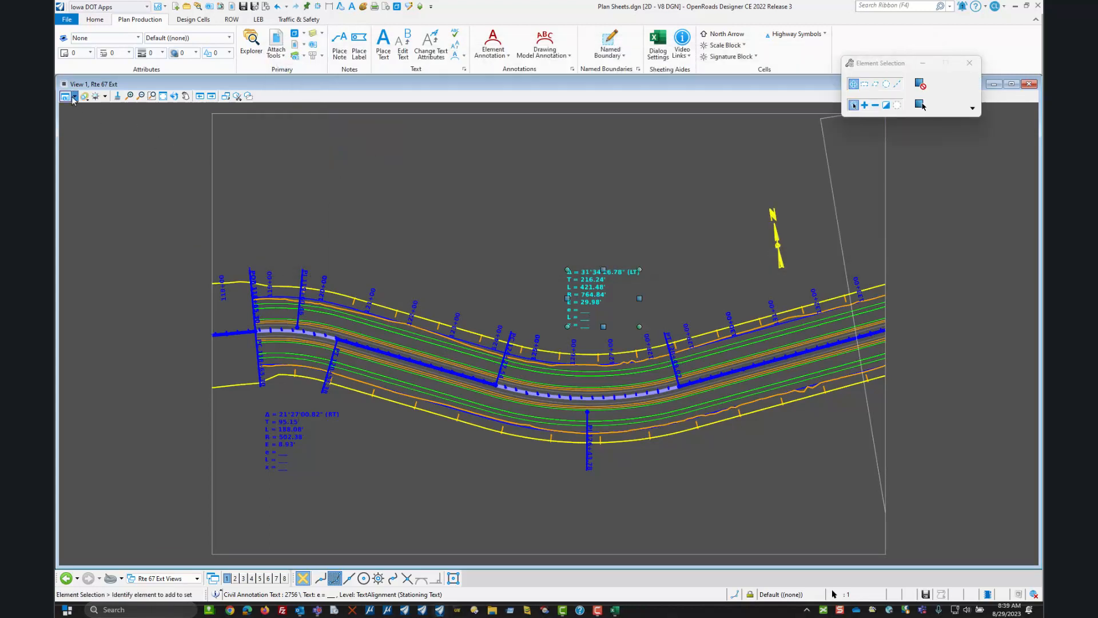
pyautogui.click(66, 96)
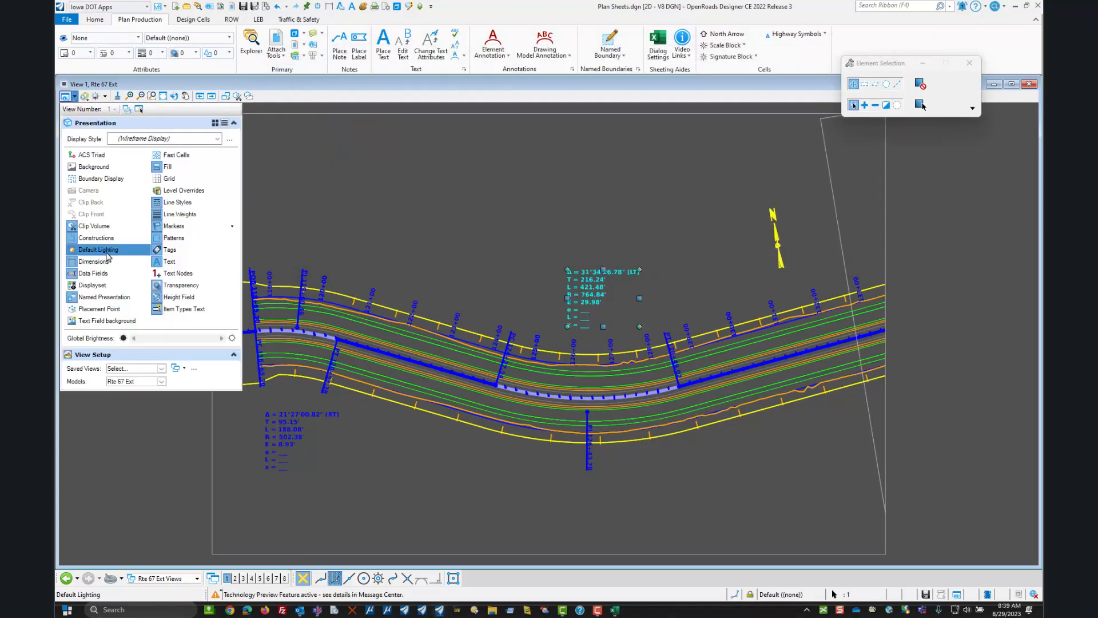
pyautogui.click(107, 320)
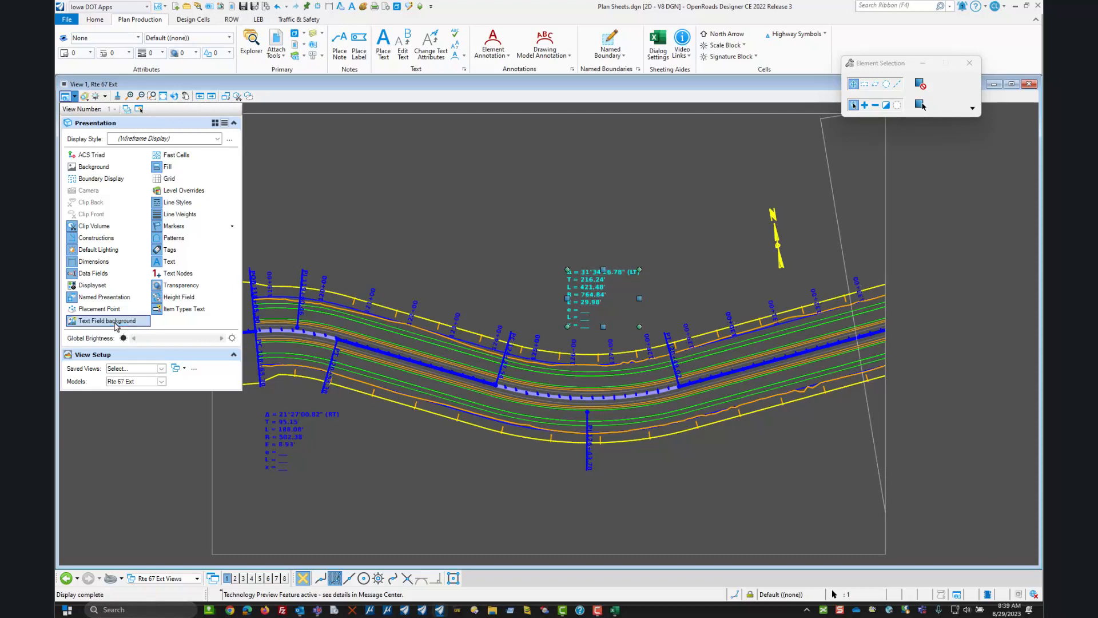
pyautogui.click(108, 320)
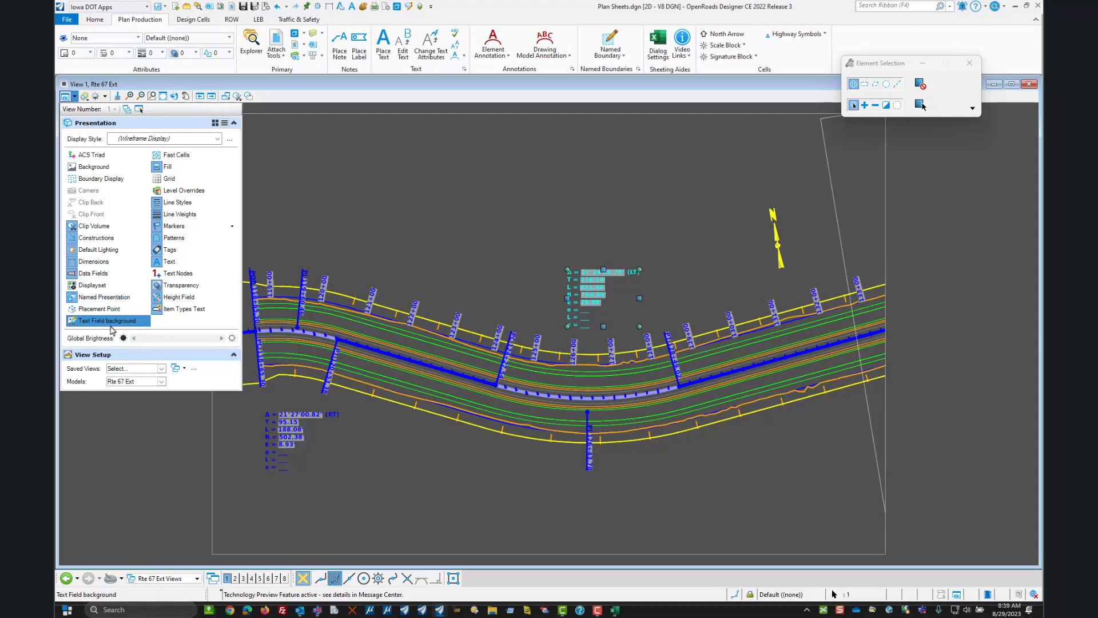
pyautogui.click(107, 320)
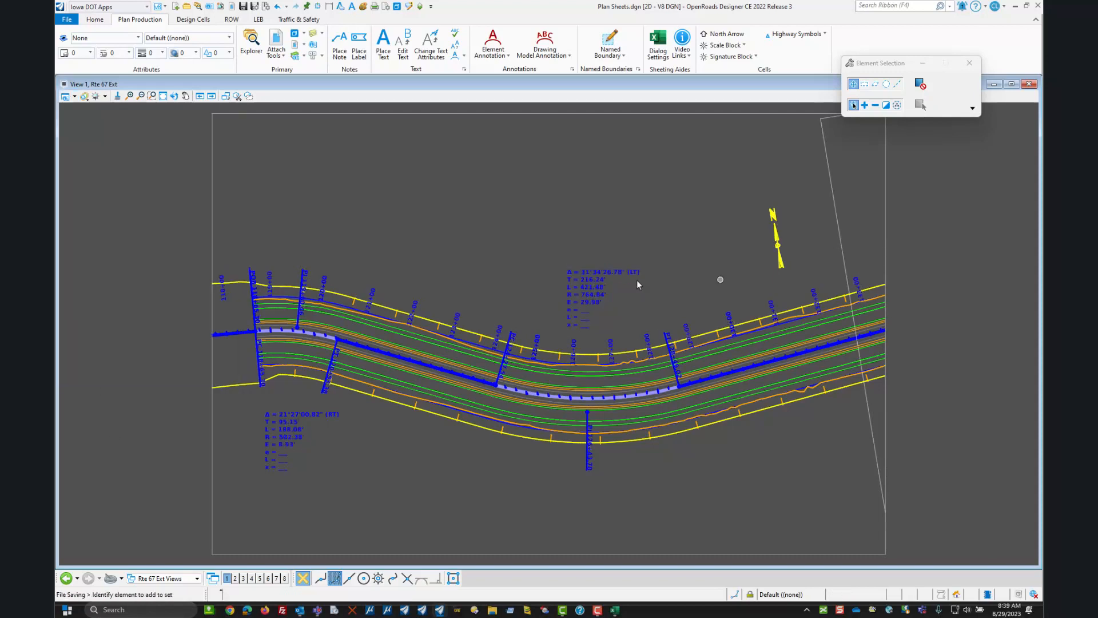
pyautogui.moveTo(613, 324)
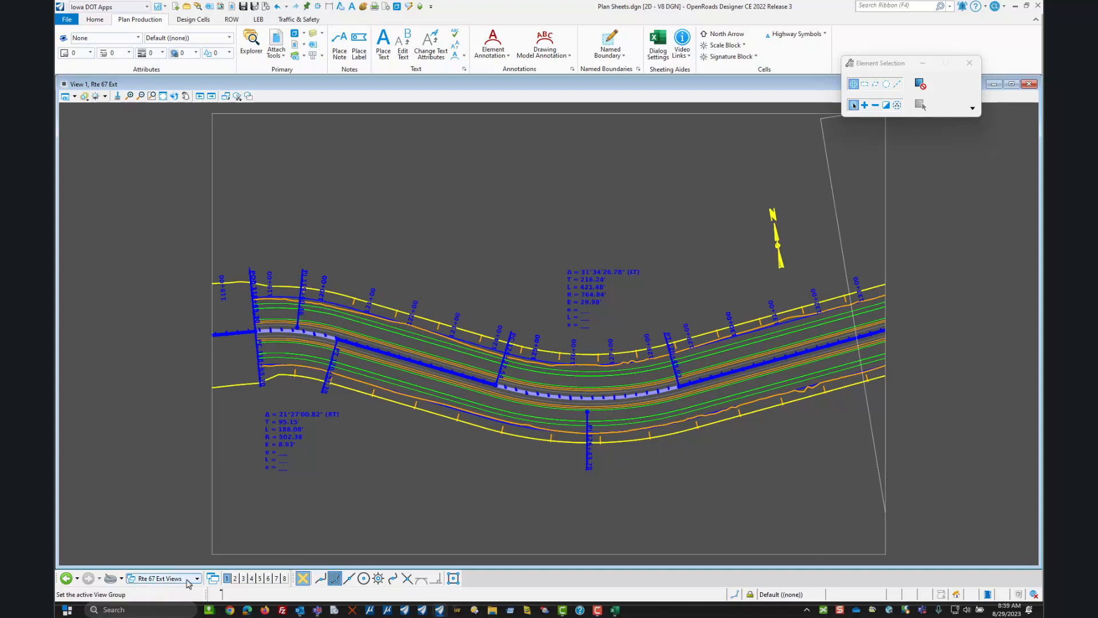
# Switch to Rte 67 Ext [Sheet] Views and review its View Attributes.
pyautogui.click(197, 578)
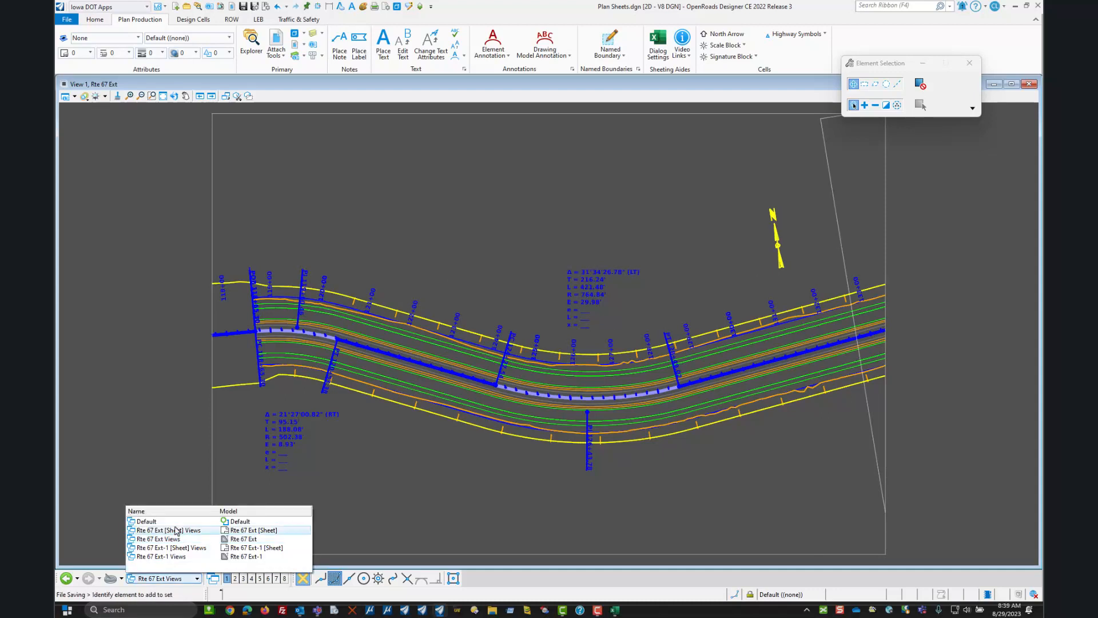
pyautogui.click(171, 547)
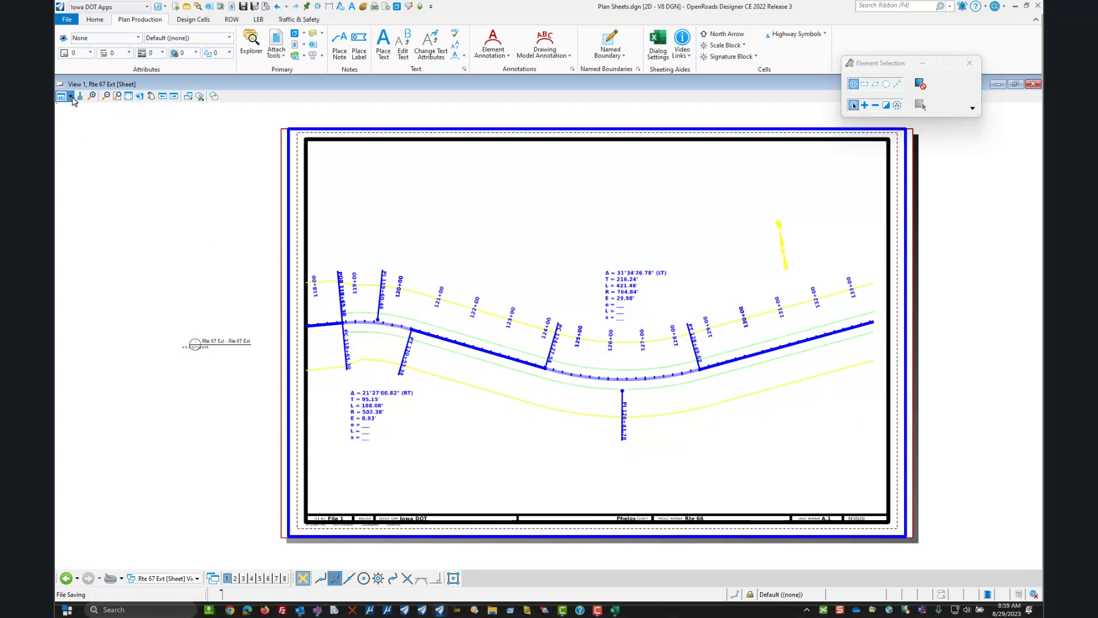
pyautogui.click(62, 96)
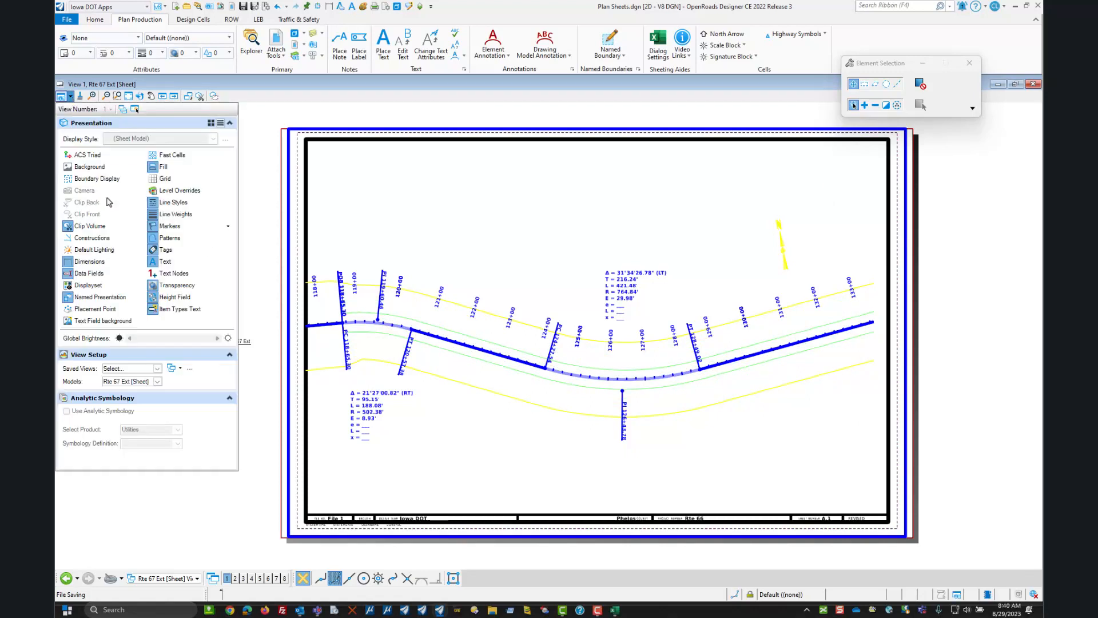
pyautogui.moveTo(113, 298)
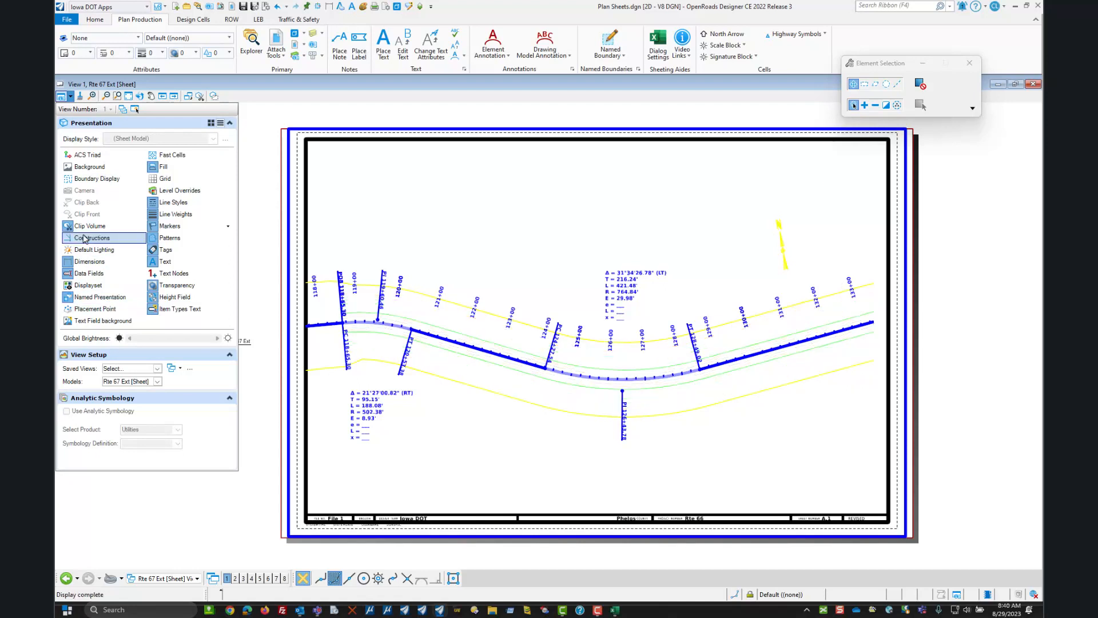
pyautogui.click(102, 320)
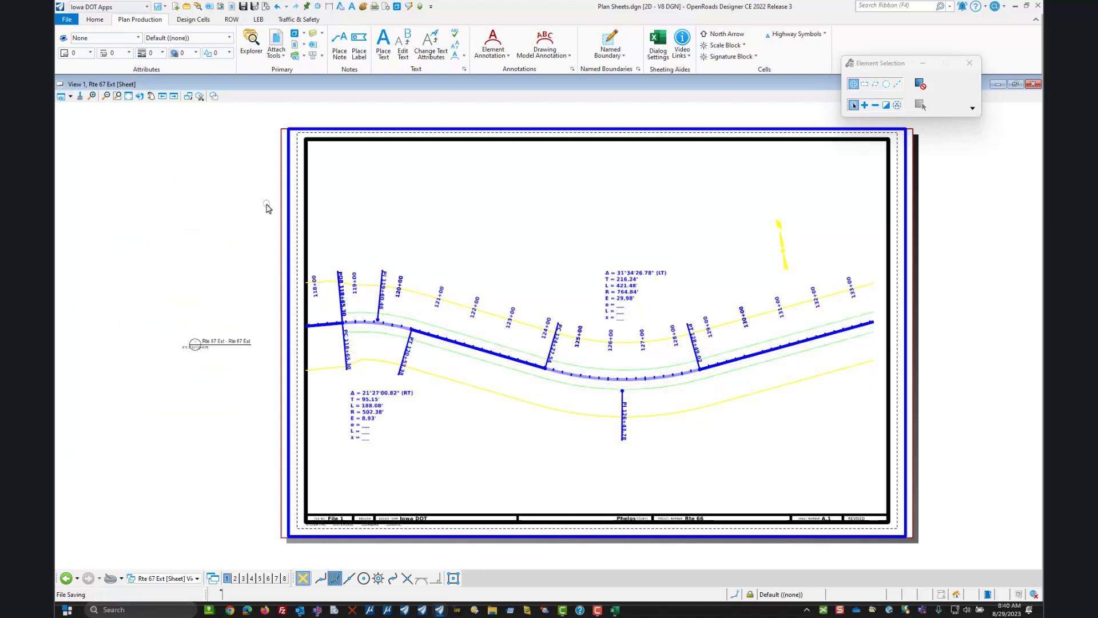
pyautogui.moveTo(406, 489)
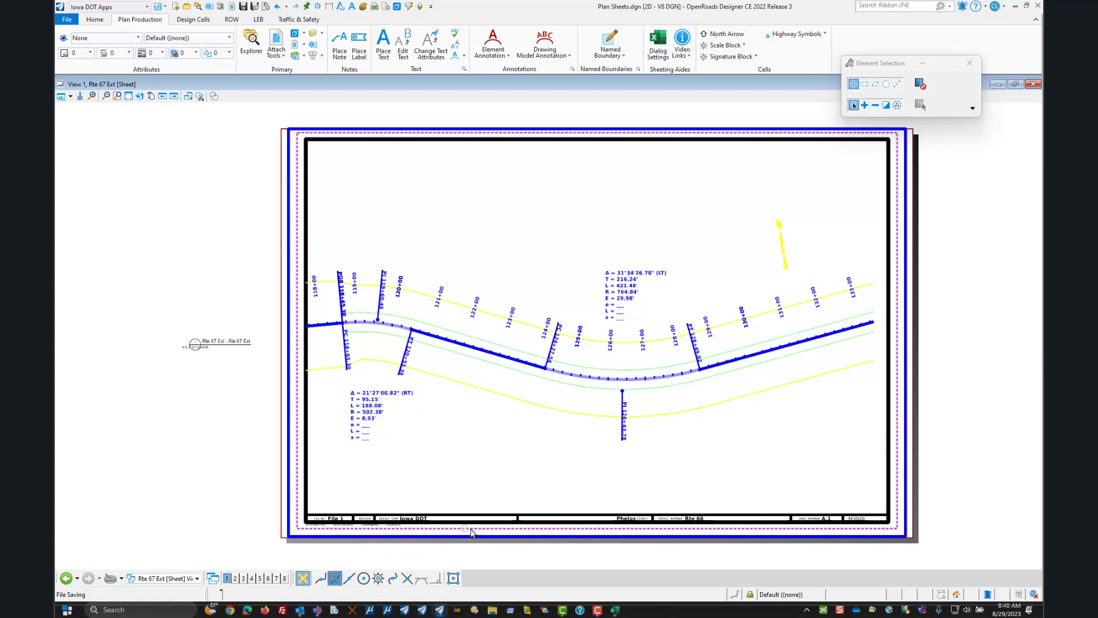
pyautogui.moveTo(872, 530)
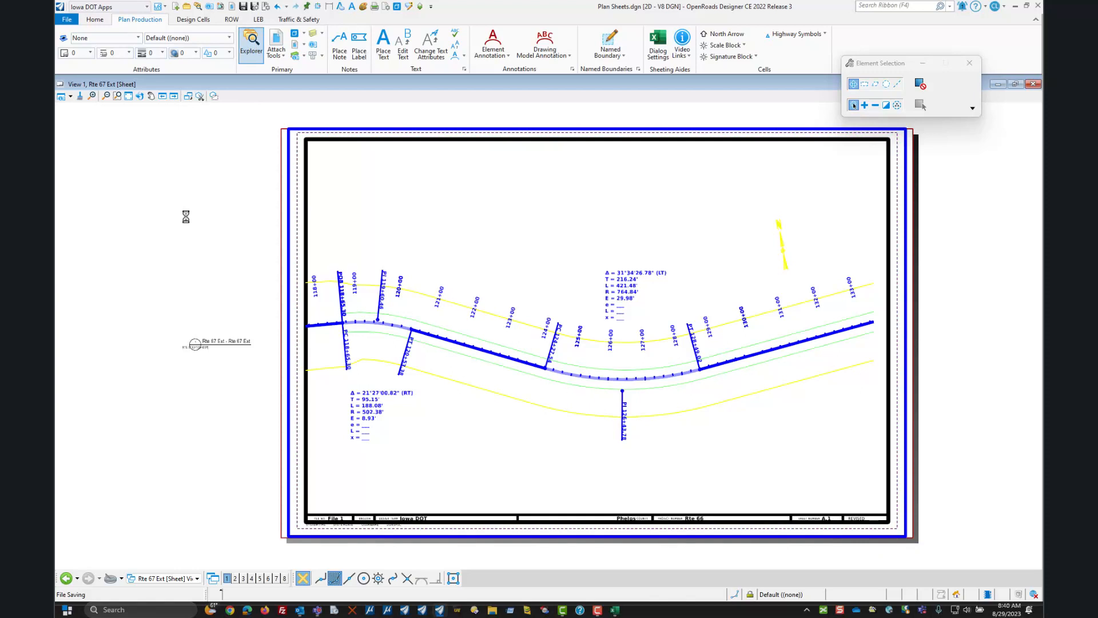
# In Explorer's Sheet Index, expand IaDOT_WS > Road > A Sheets and open A.2 then A.1 Rte 67 Ext.
pyautogui.click(250, 45)
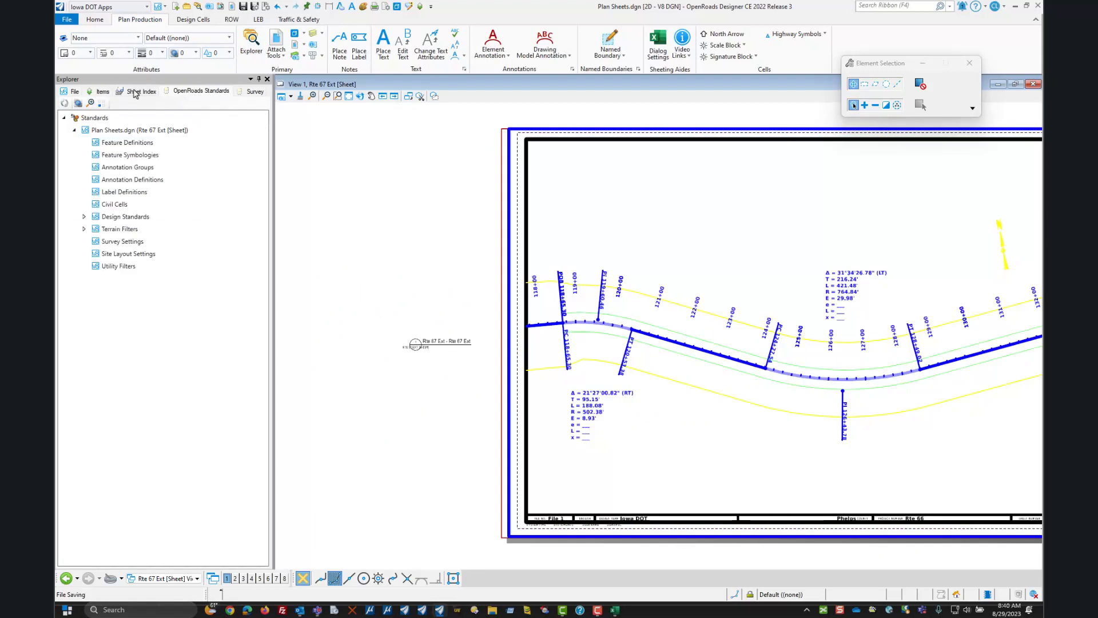
pyautogui.click(140, 91)
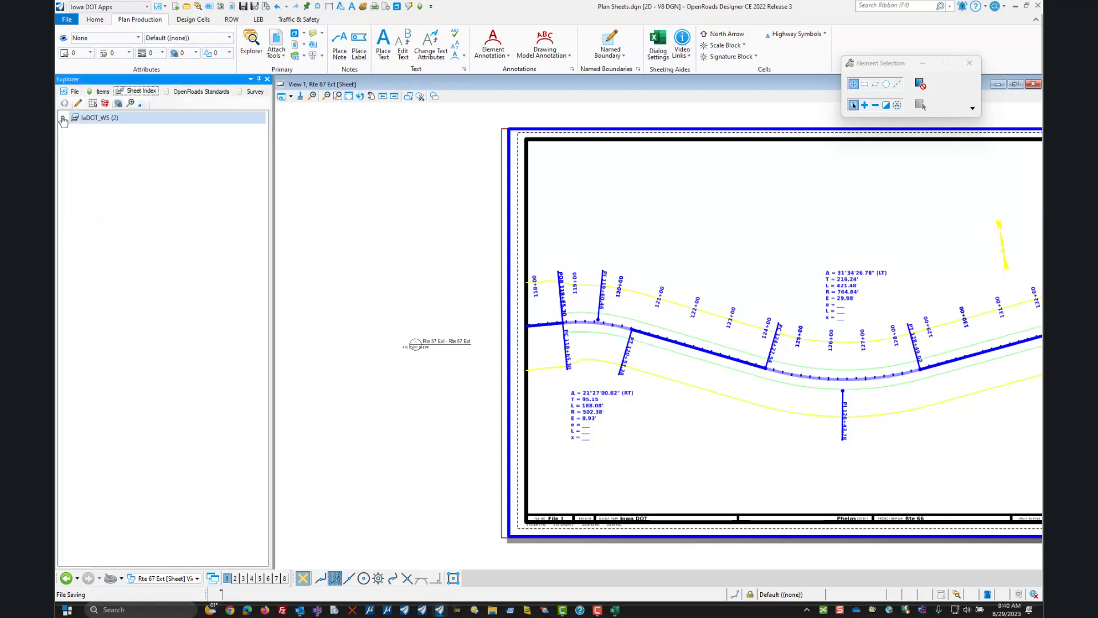
pyautogui.click(62, 117)
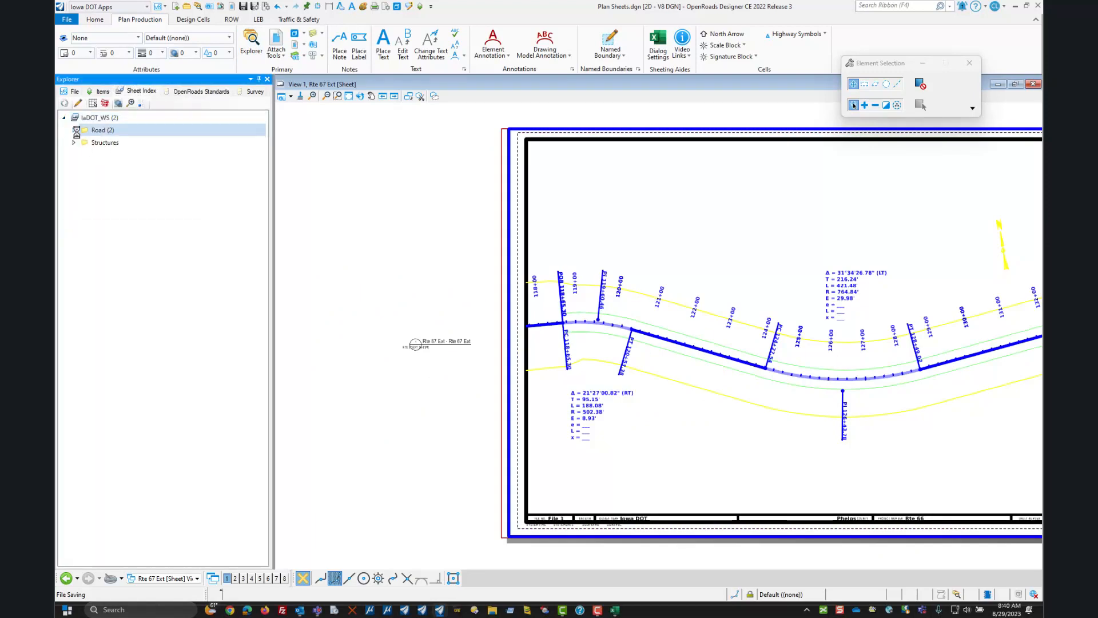
pyautogui.click(74, 129)
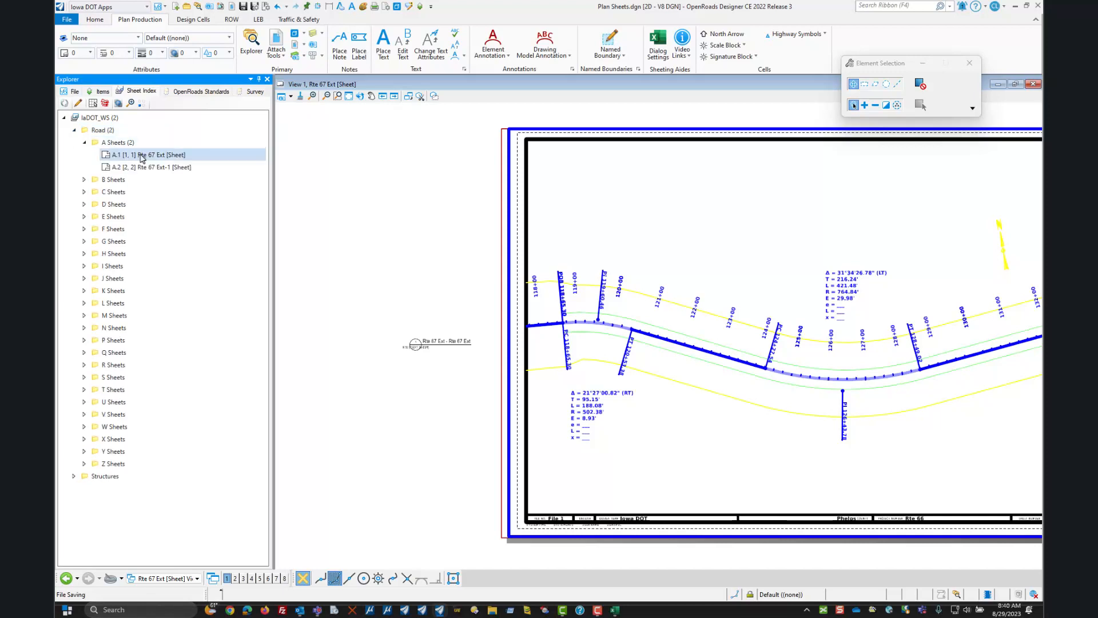
pyautogui.click(149, 167)
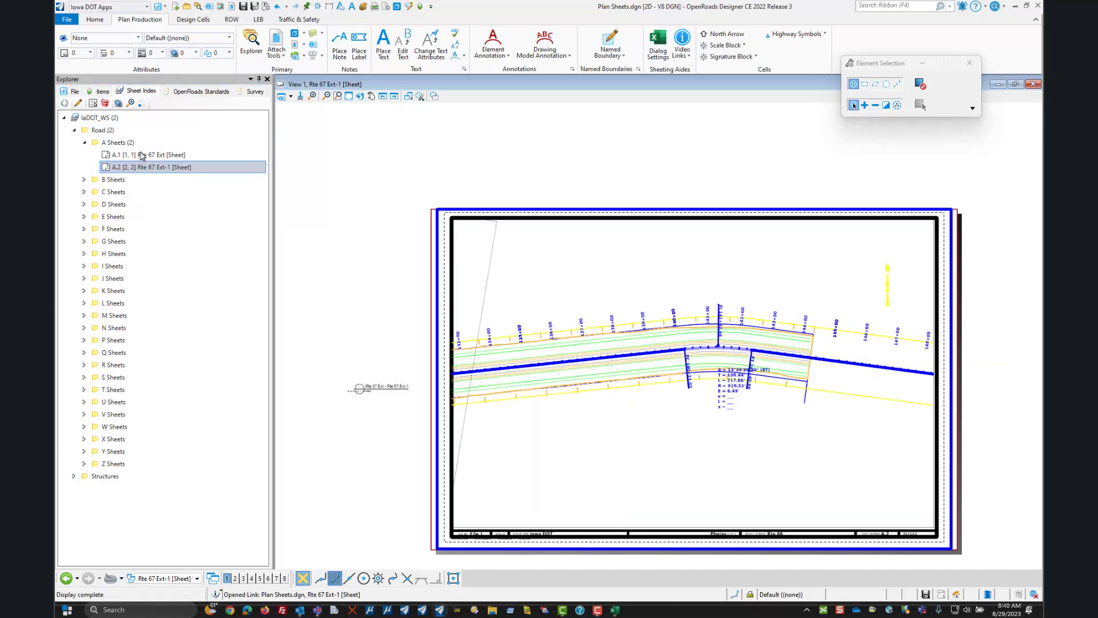
pyautogui.doubleClick(151, 154)
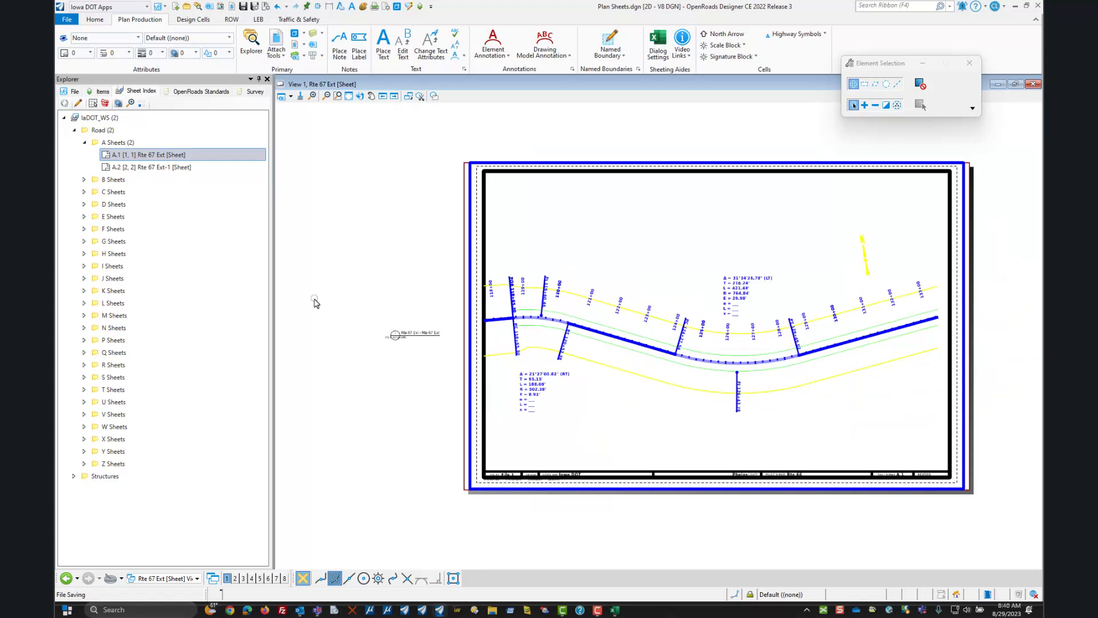
pyautogui.moveTo(317, 314)
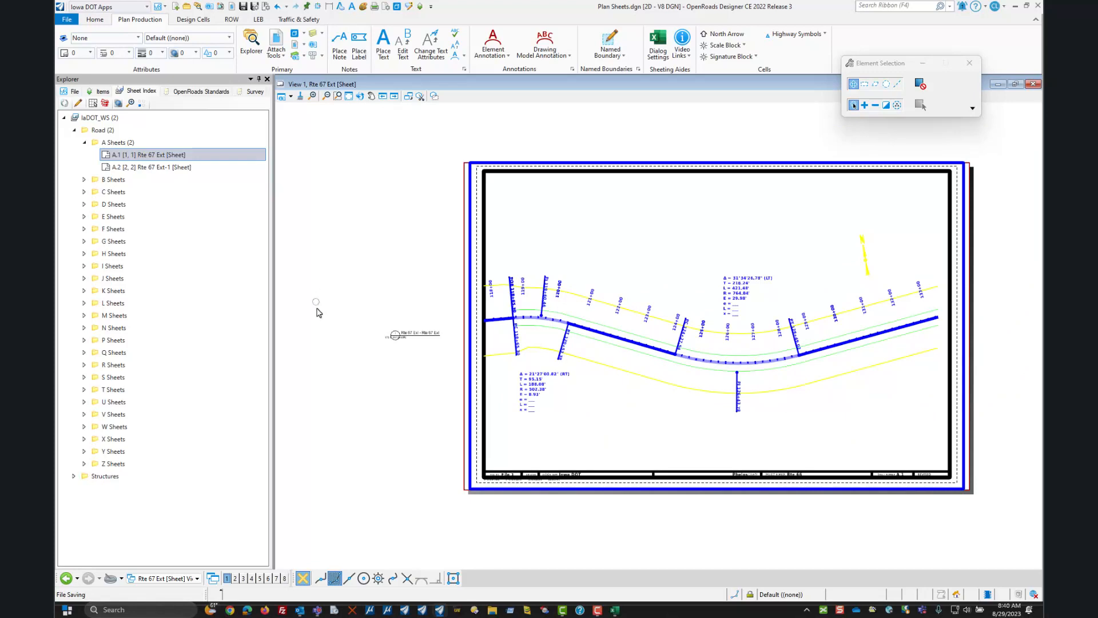
pyautogui.moveTo(325, 282)
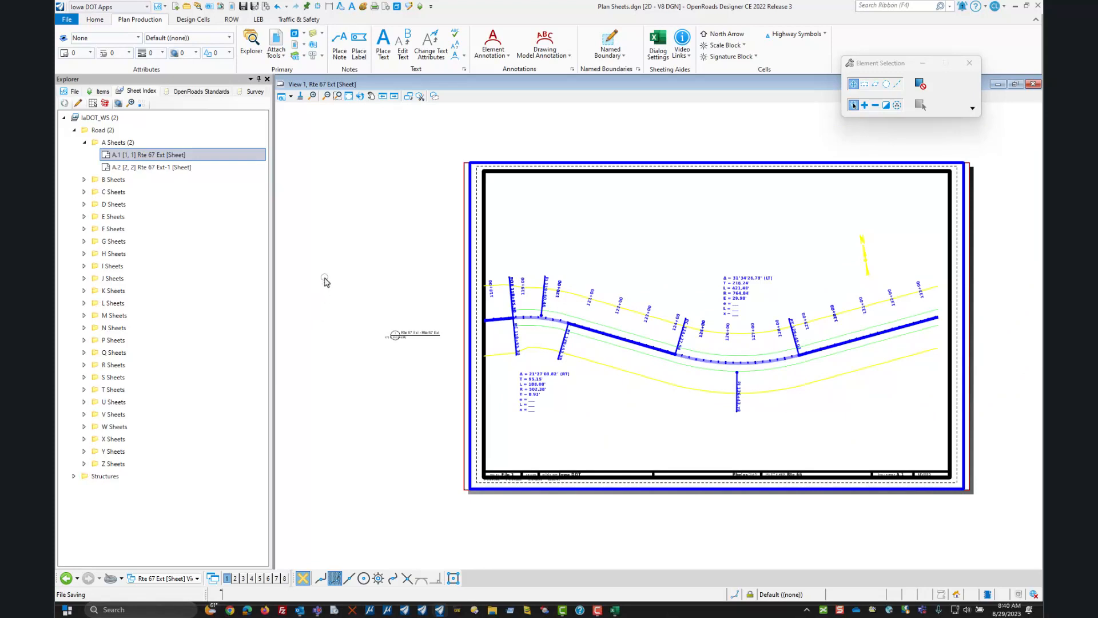